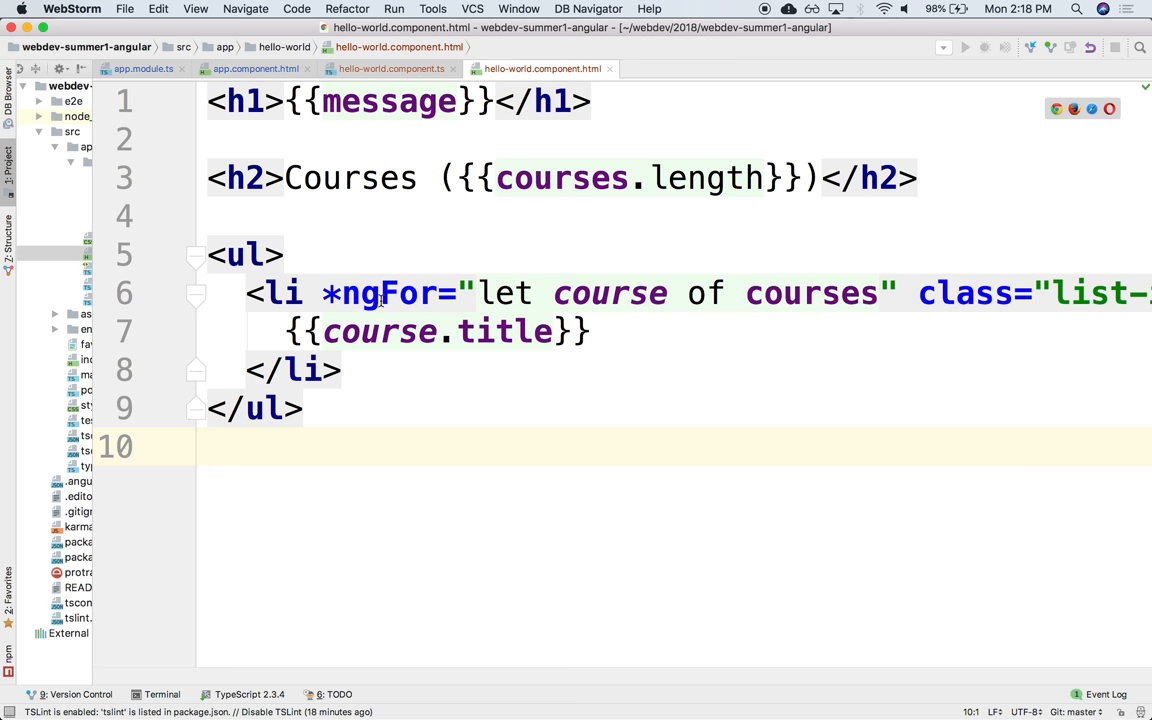
- Add a <button (click)="deleteCourse()">Delete</button> after the course title in the list item
key(enter)
text(<button></button>)
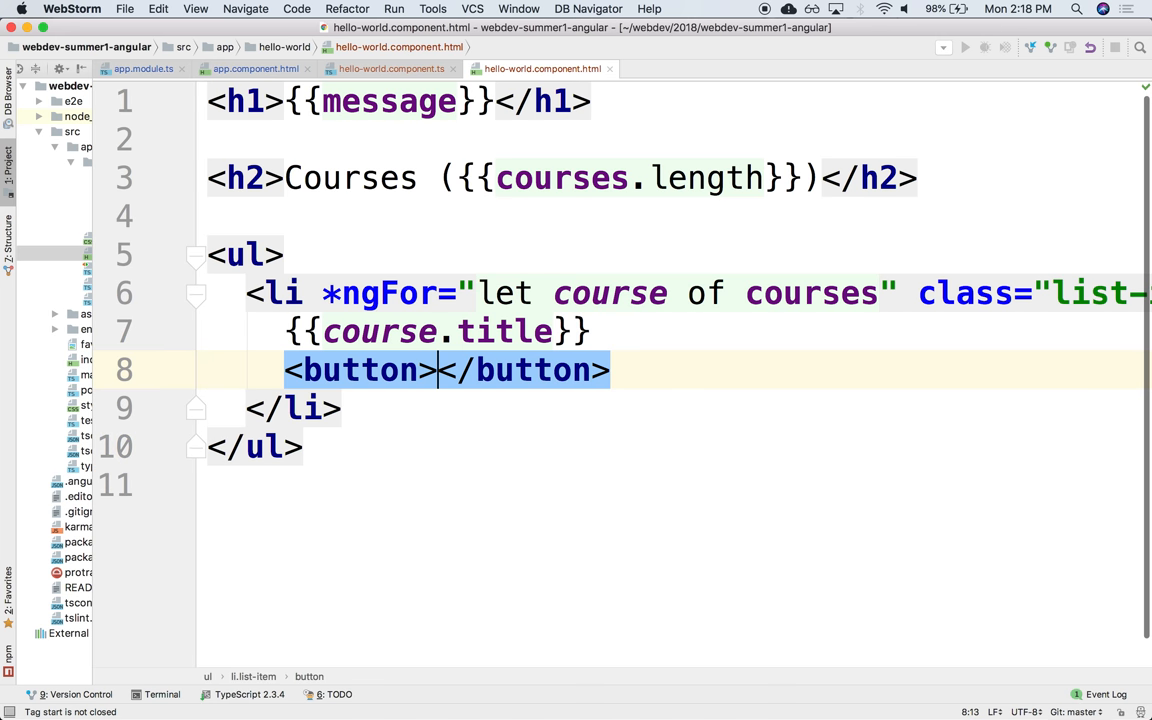
text(Delete)
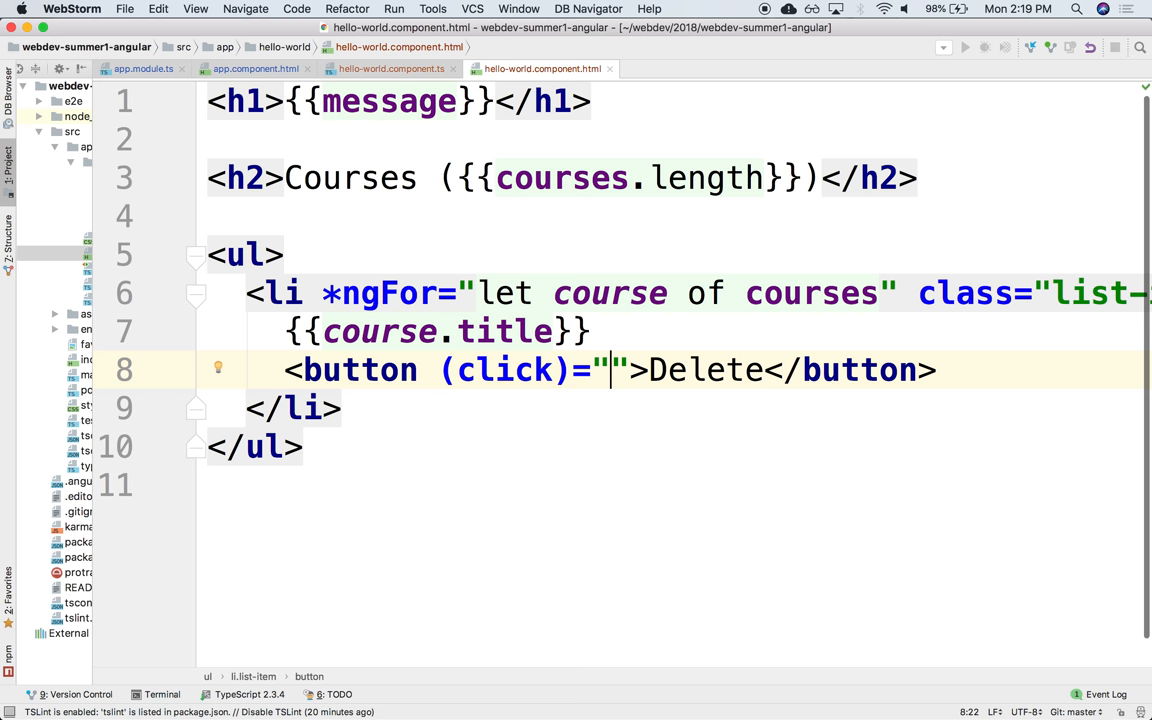
text(deleteCourse()
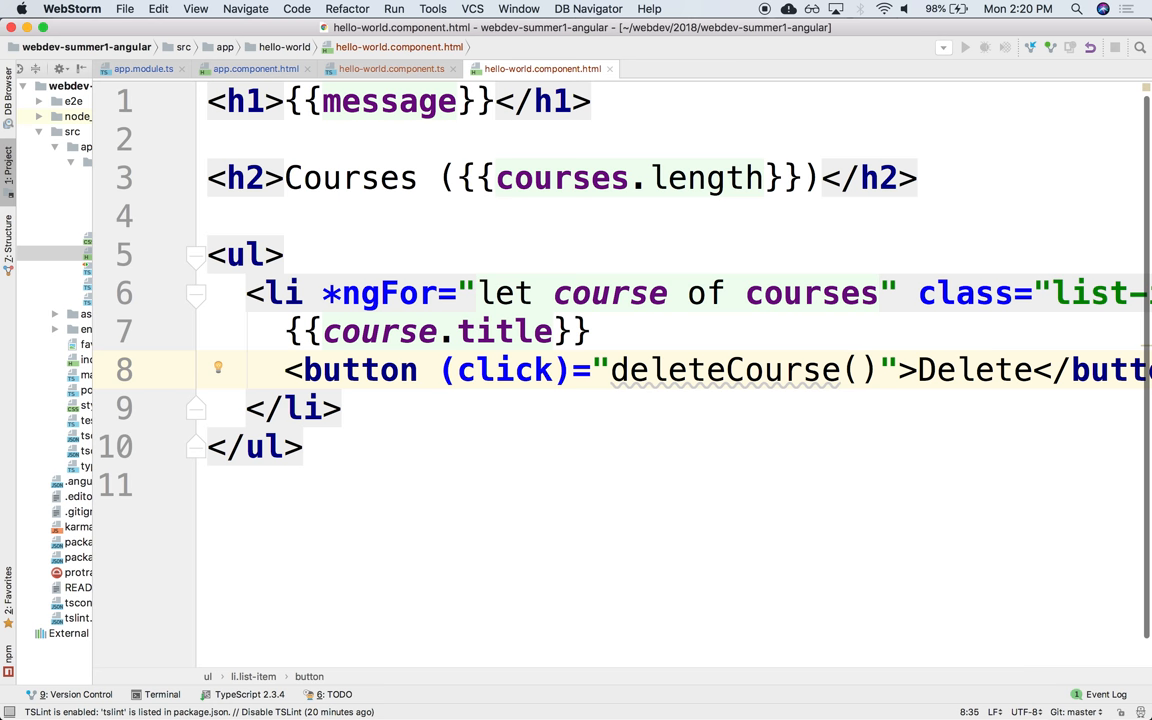
- Pass course.id into deleteCourse(), then select the (click) binding and the deleteCourse name
click(858, 370)
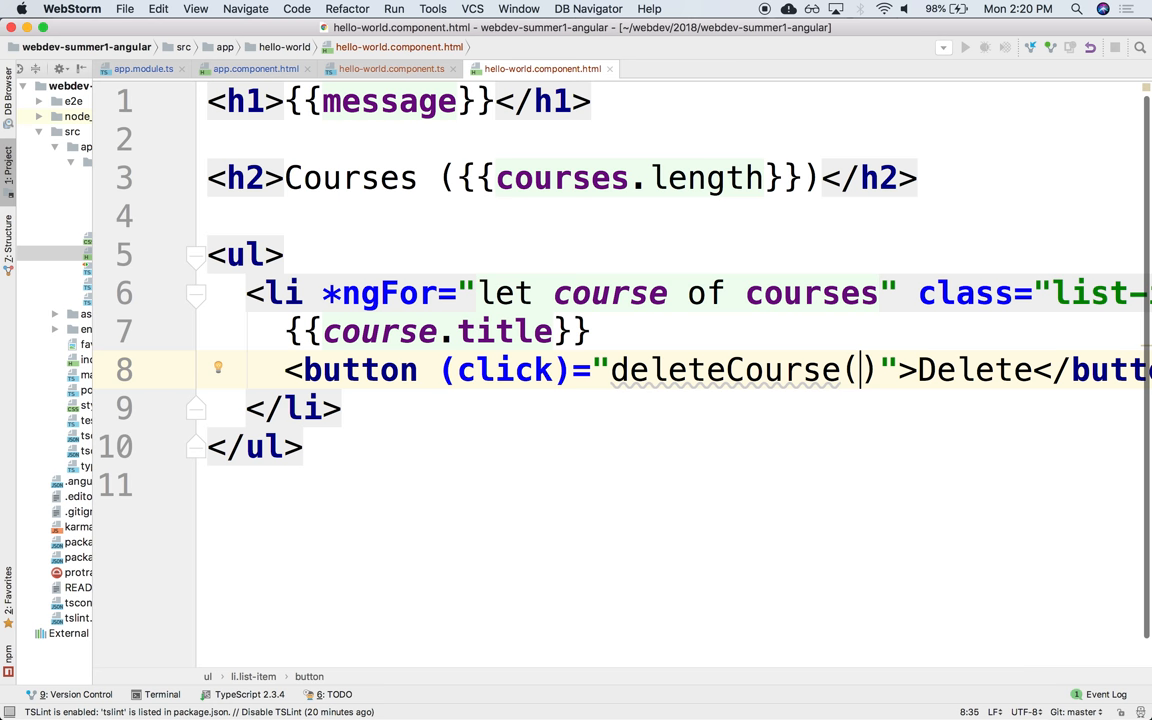
text(course.)
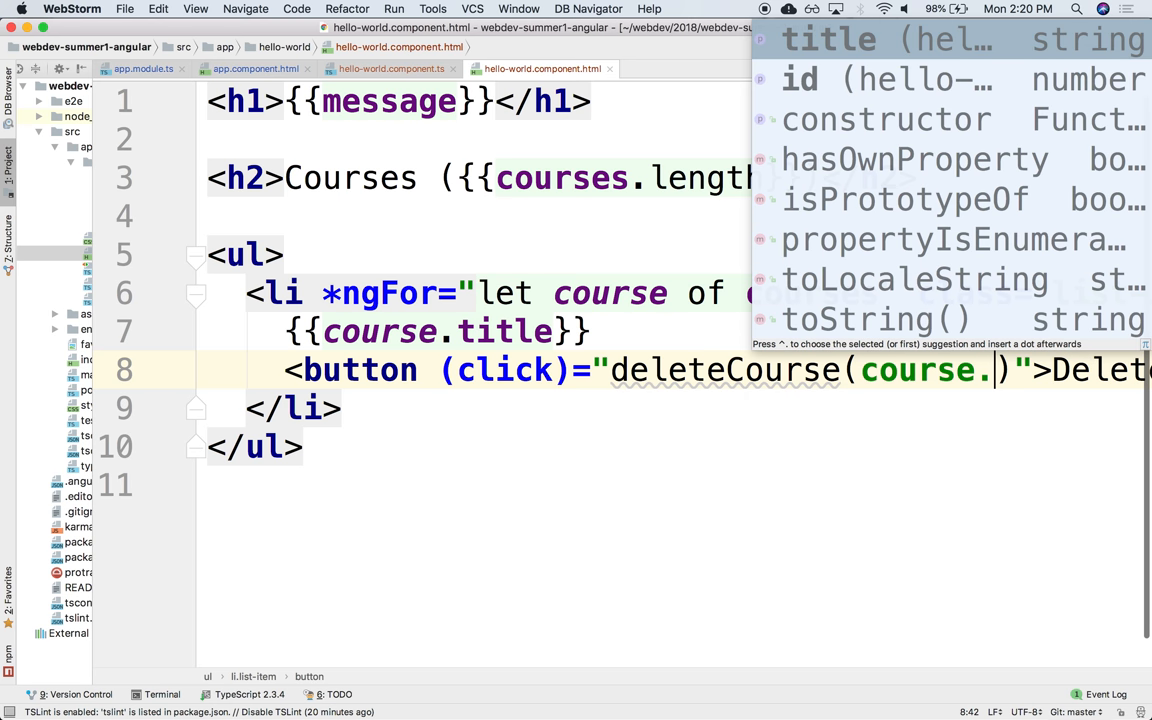
text(id)
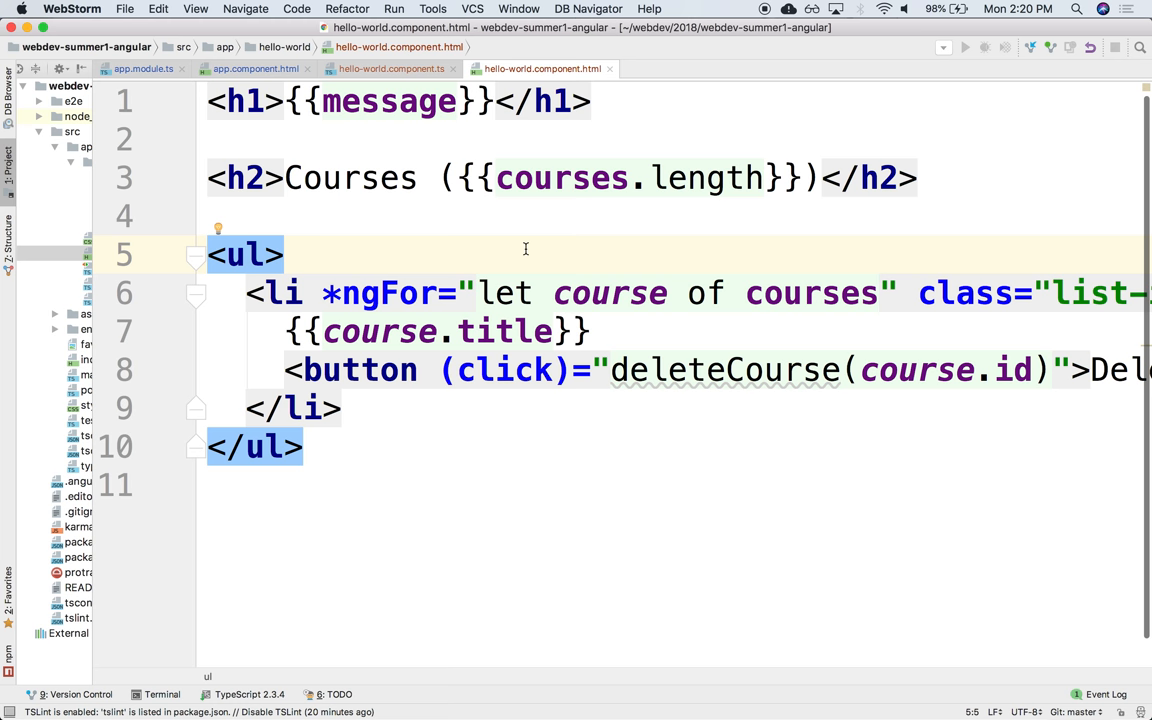
mouse_move(529, 252)
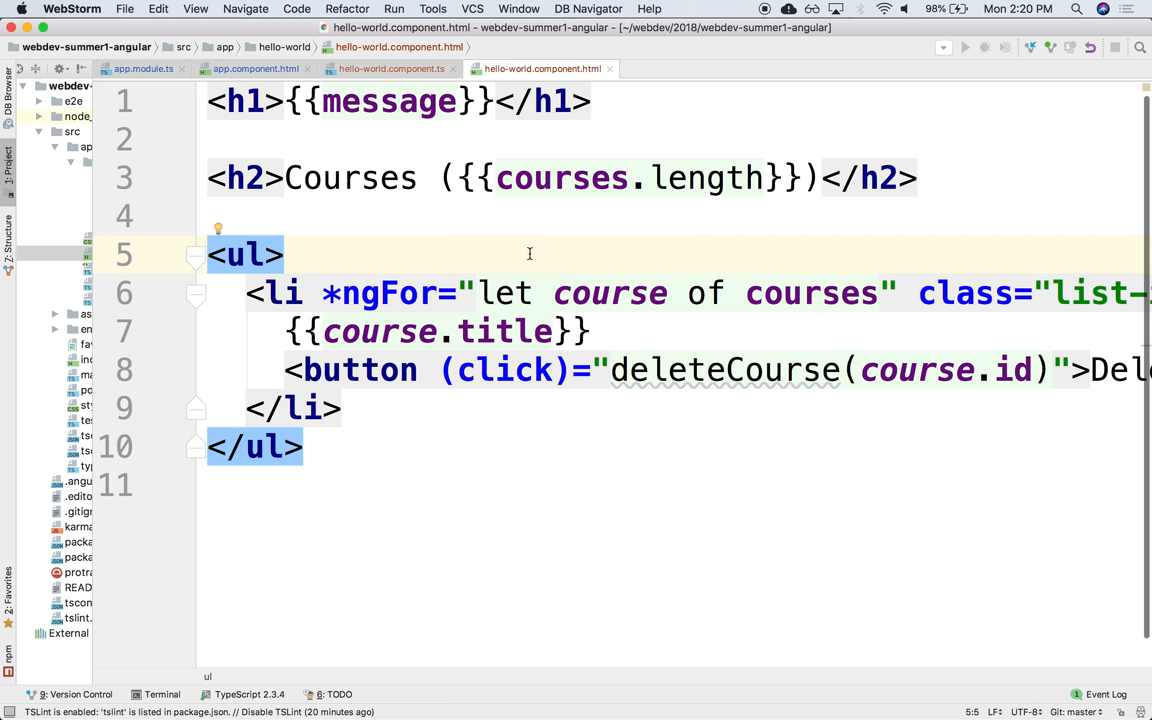
double_click(503, 370)
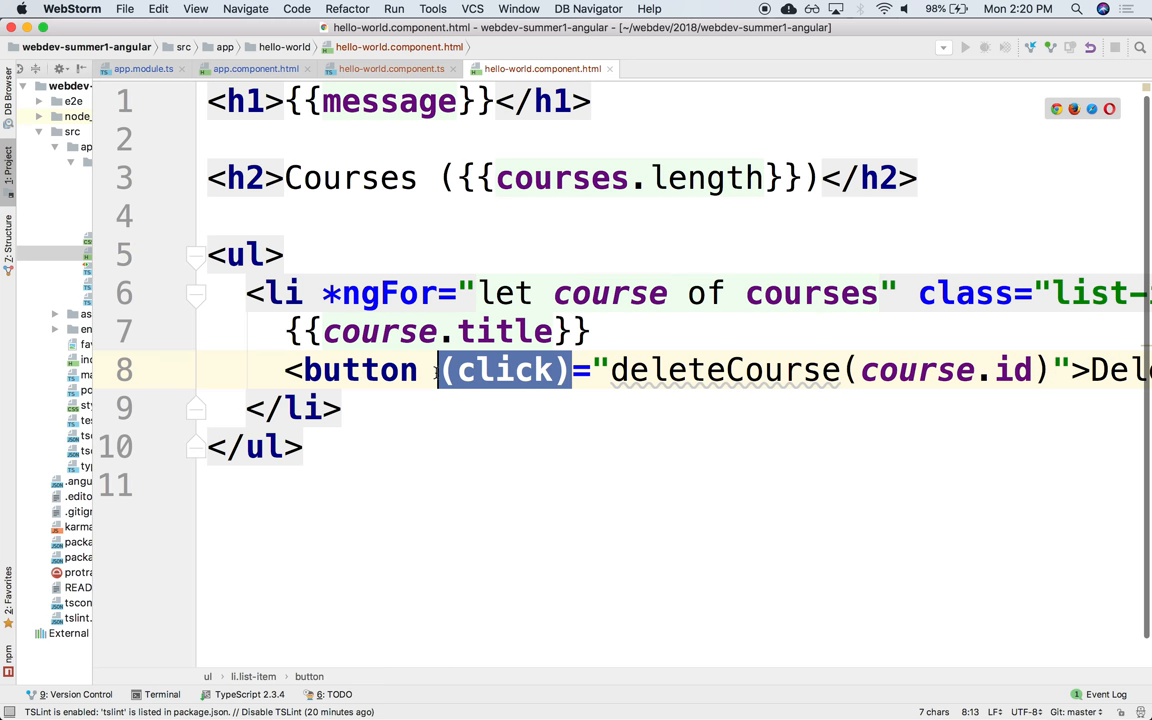
double_click(724, 370)
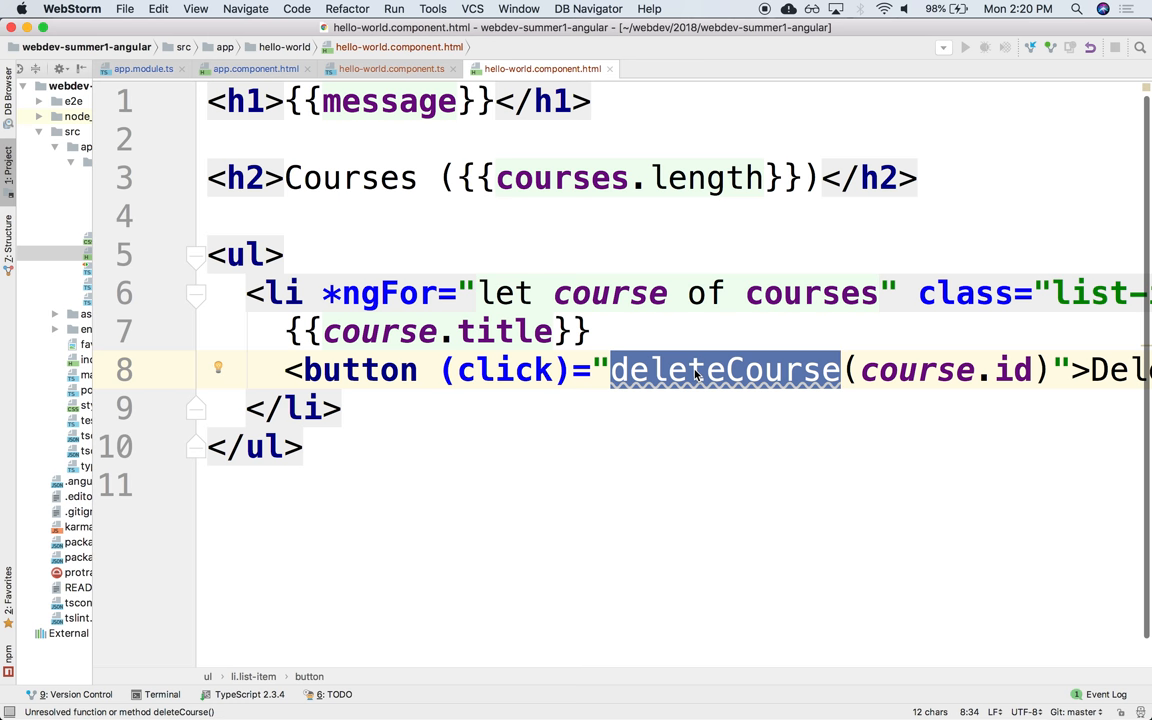
click(690, 370)
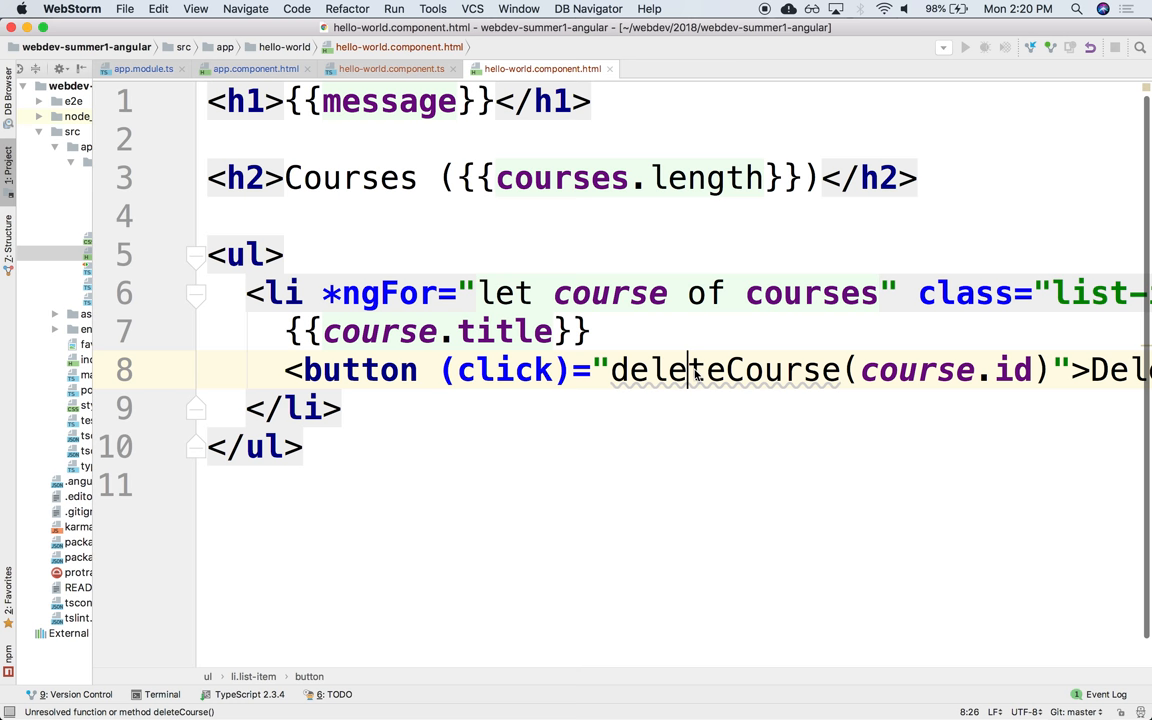
double_click(722, 370)
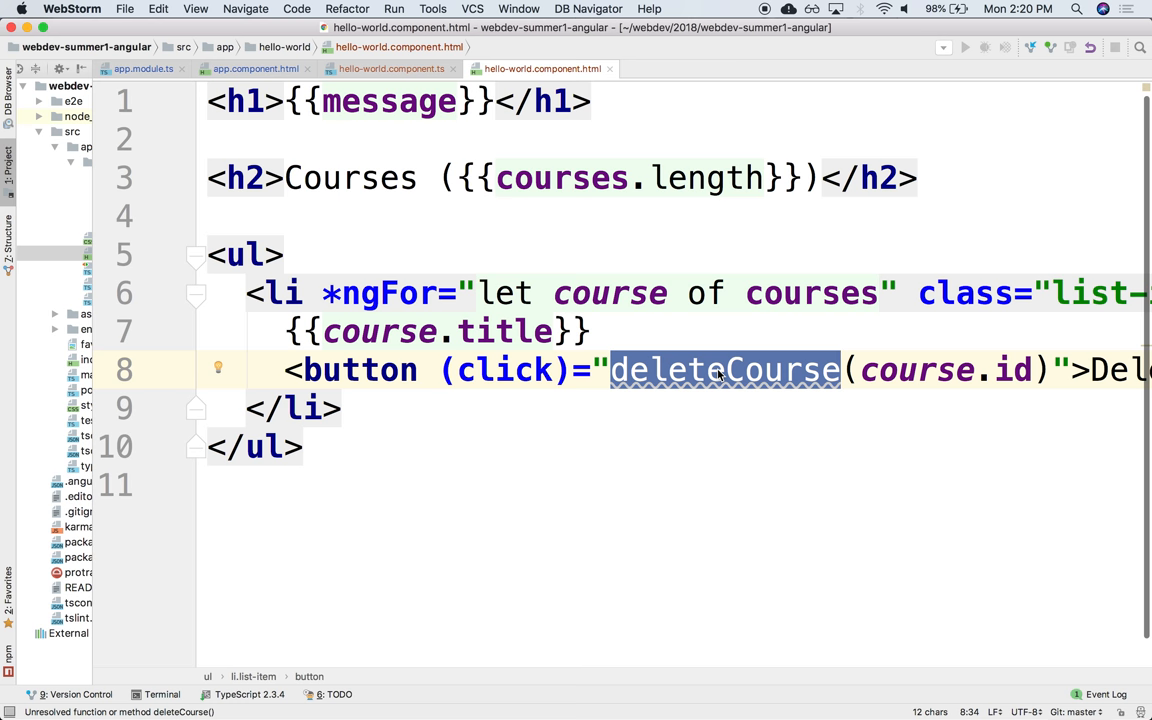
- In hello-world.component.ts, define deleteCourse(courseId) { alert(courseId); } below the courses array
click(391, 68)
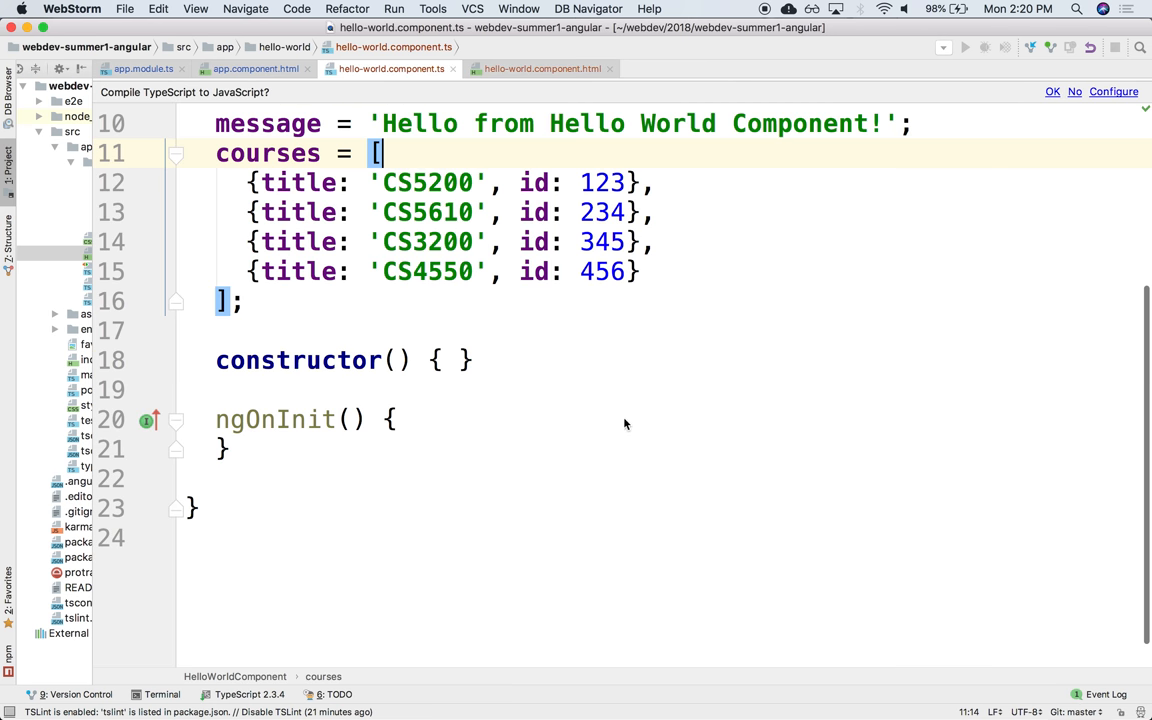
scroll(up, 3)
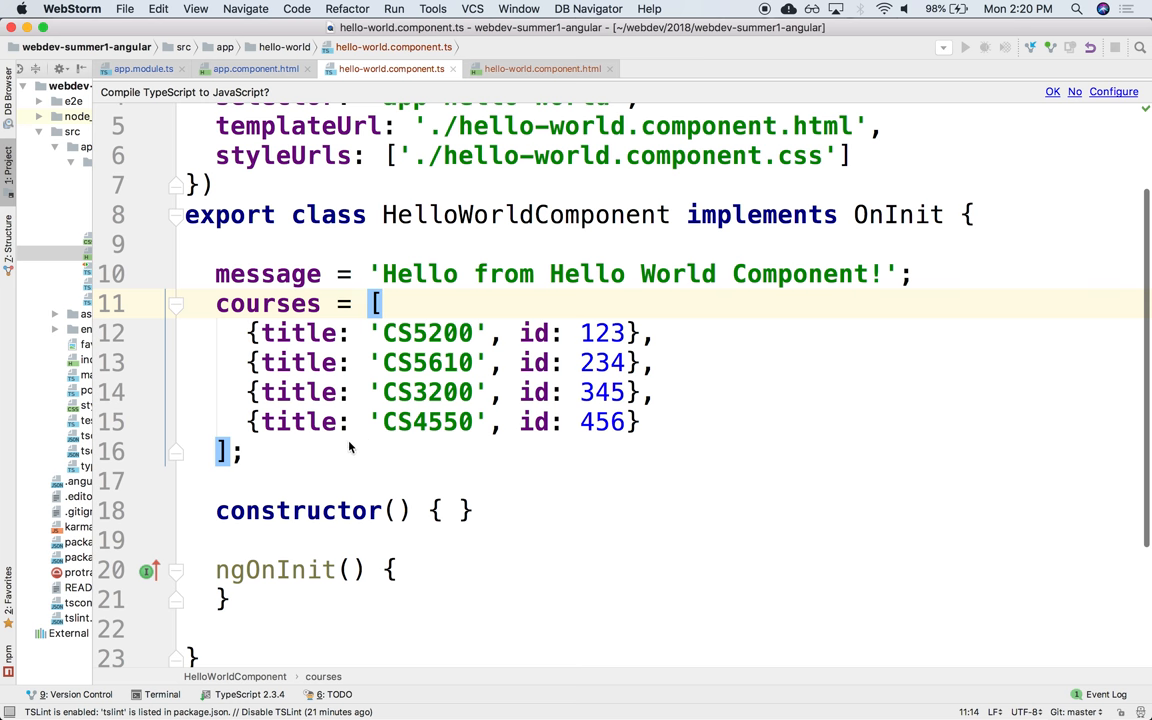
text(deleteCourse)
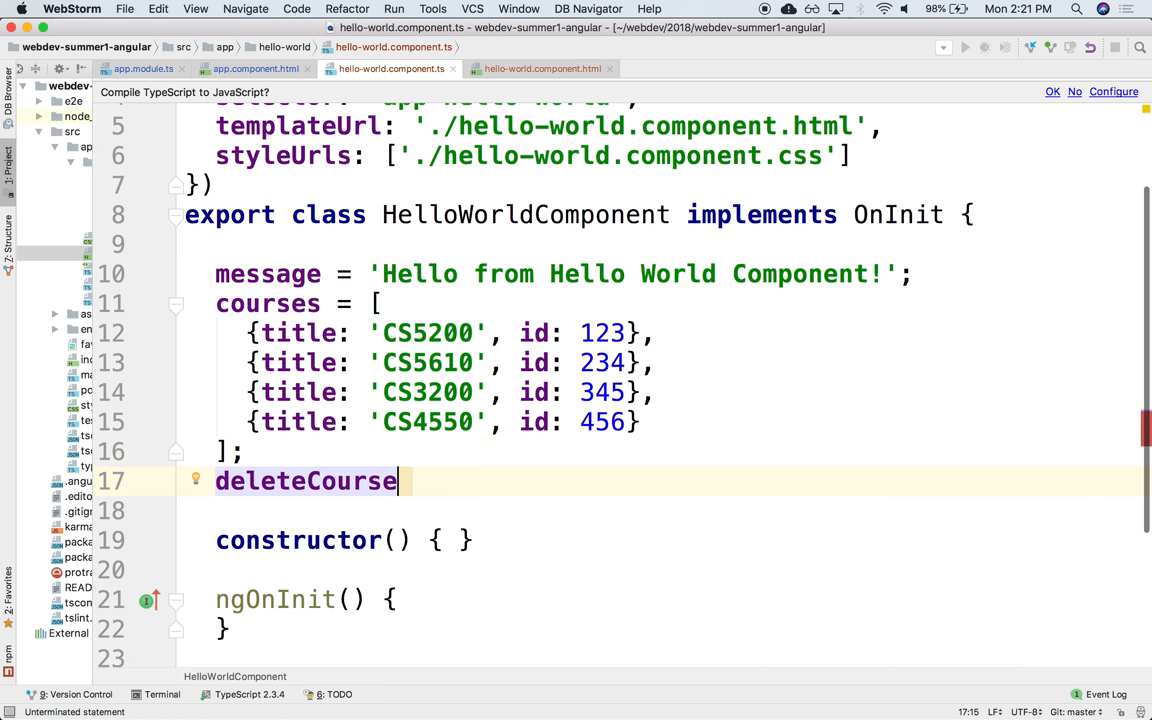
text(() {)
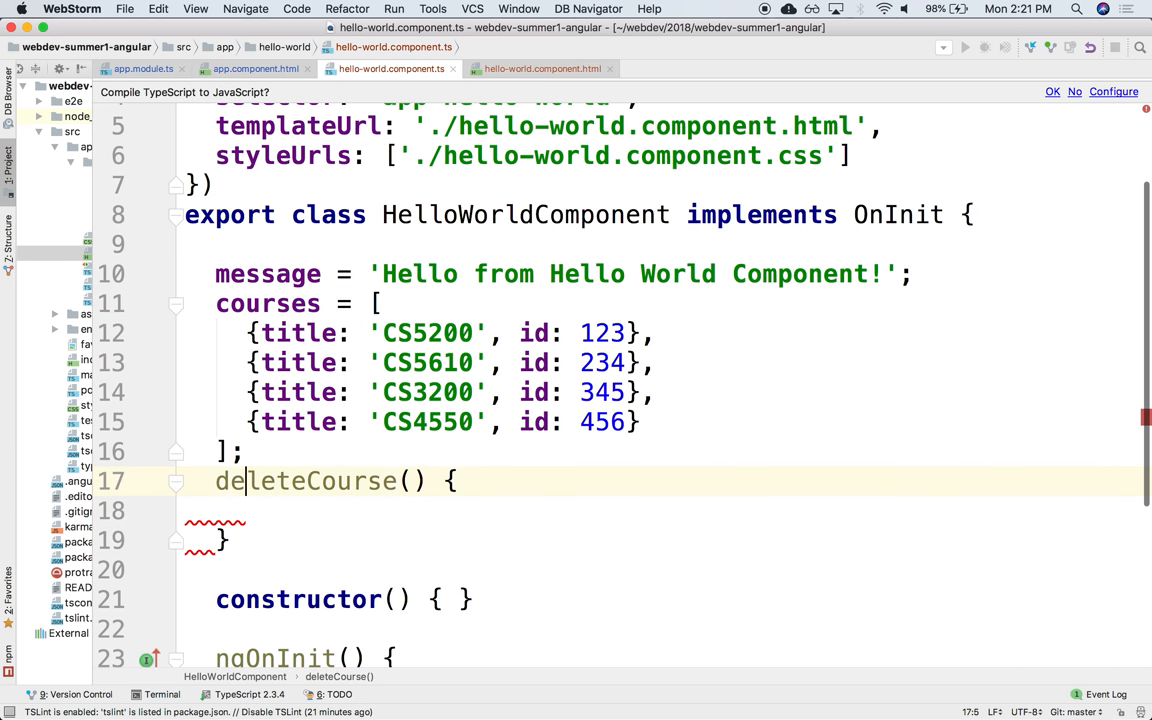
text(courseId)
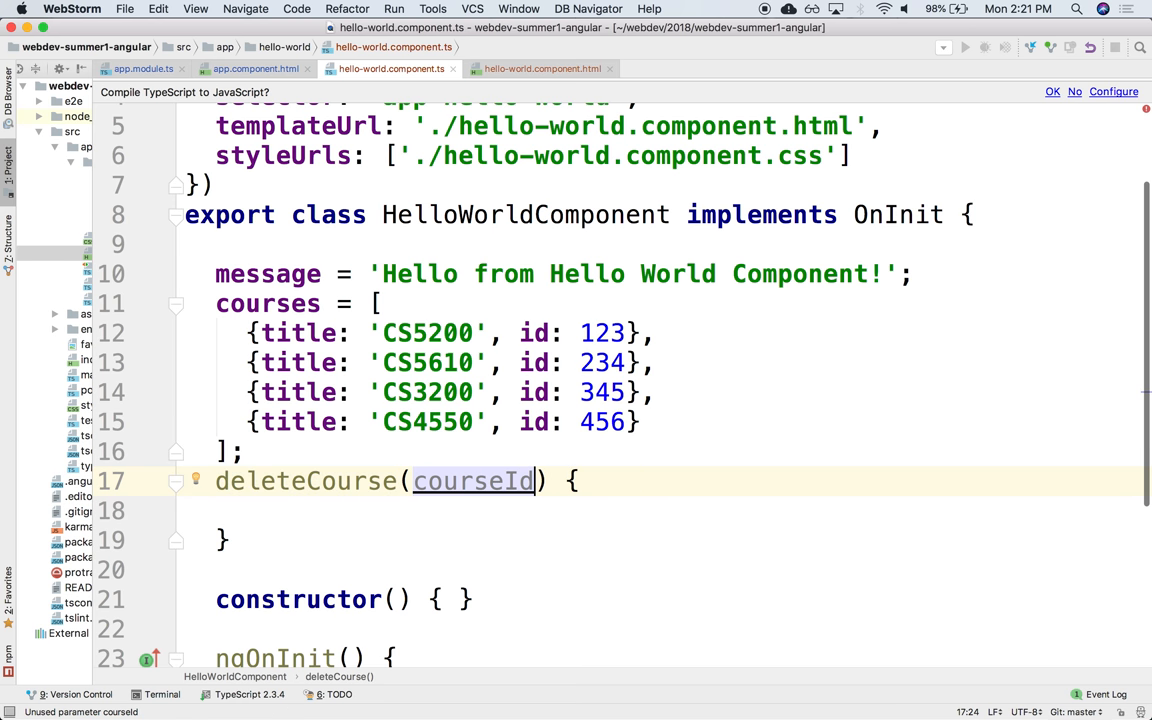
click(185, 511)
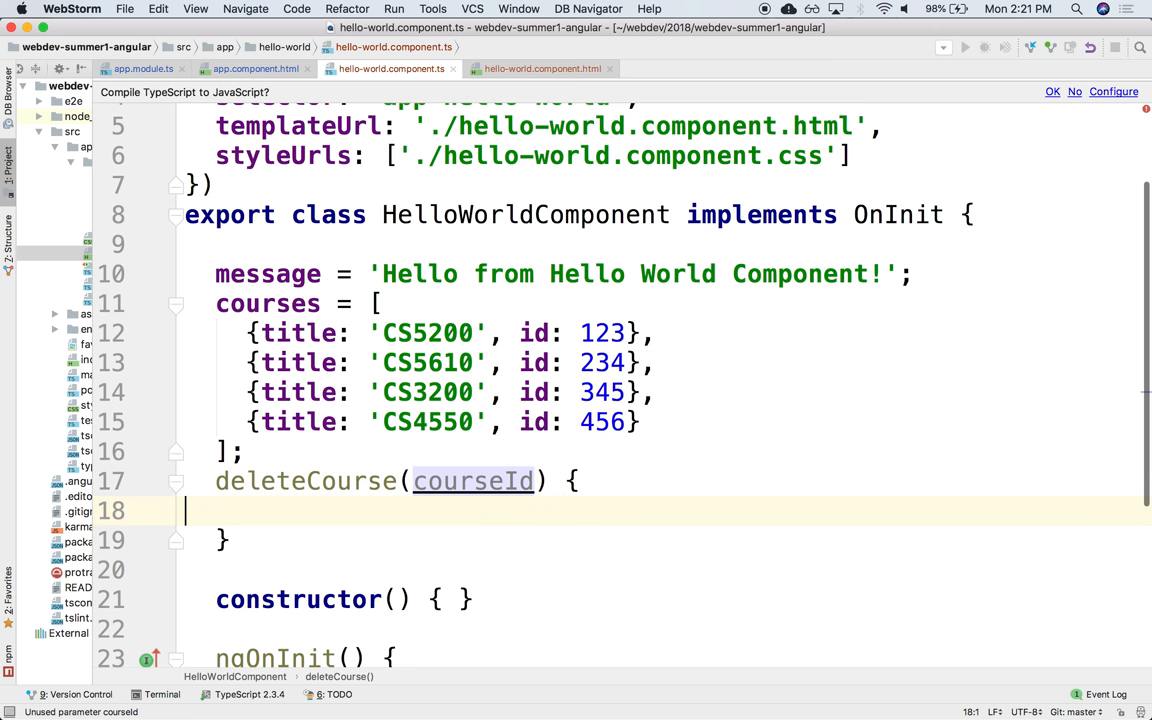
text(alert)
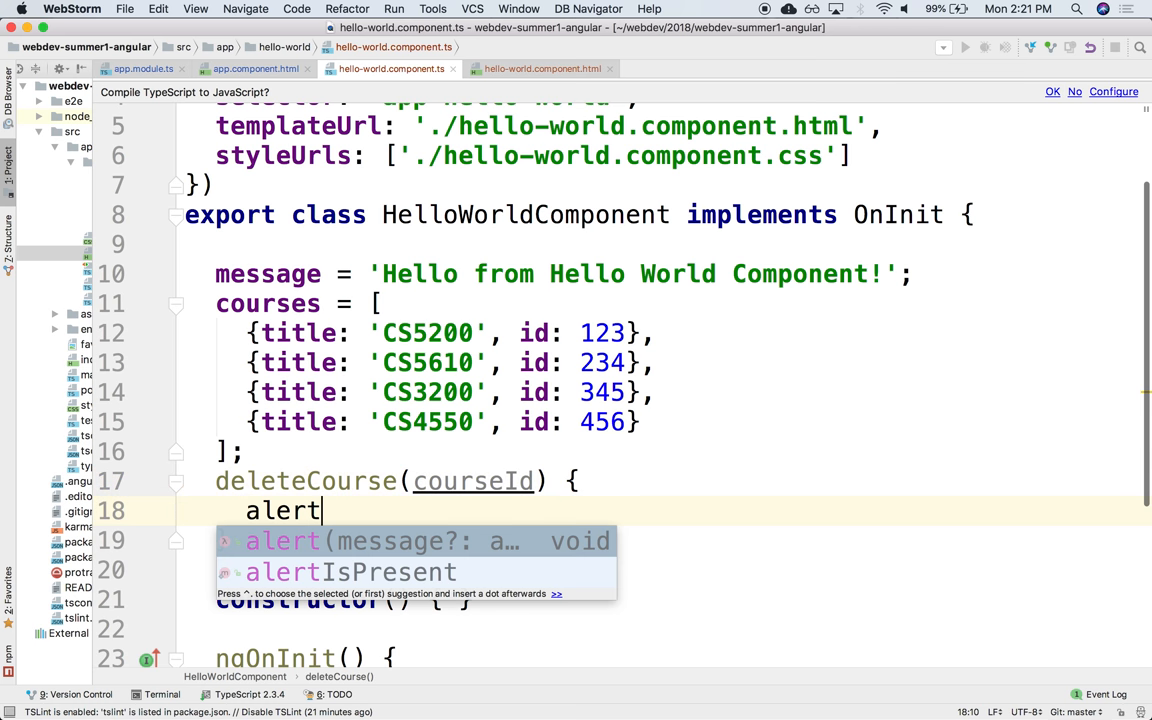
text((courseId)
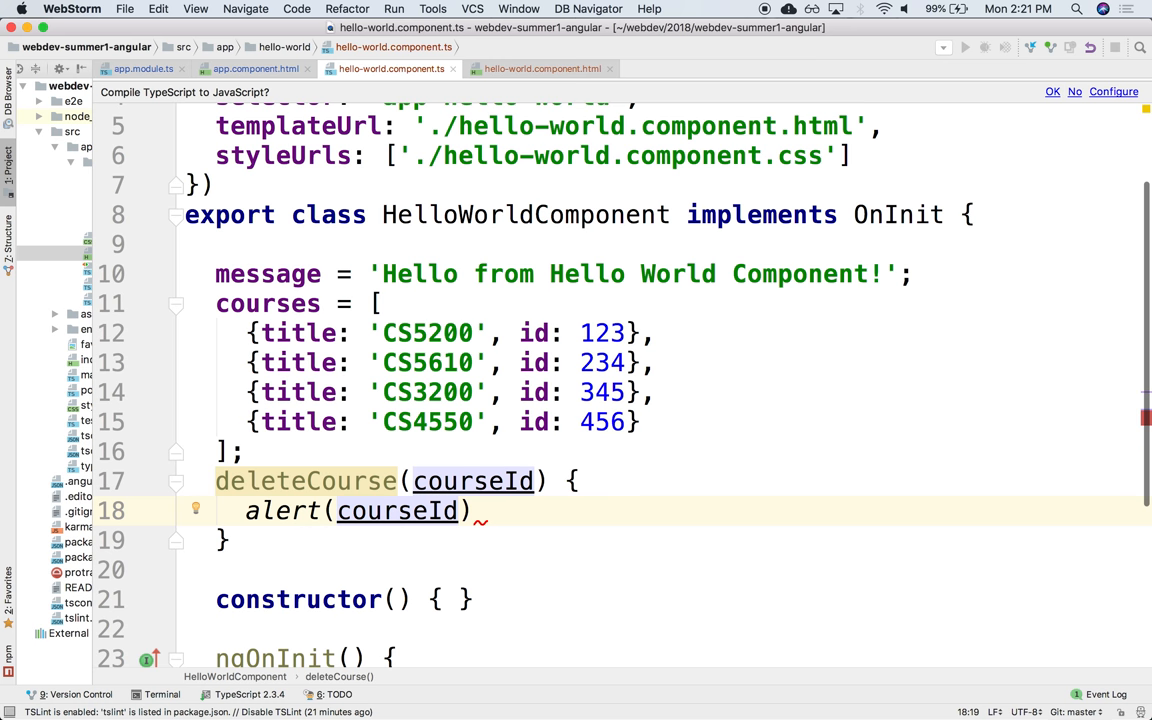
text(;)
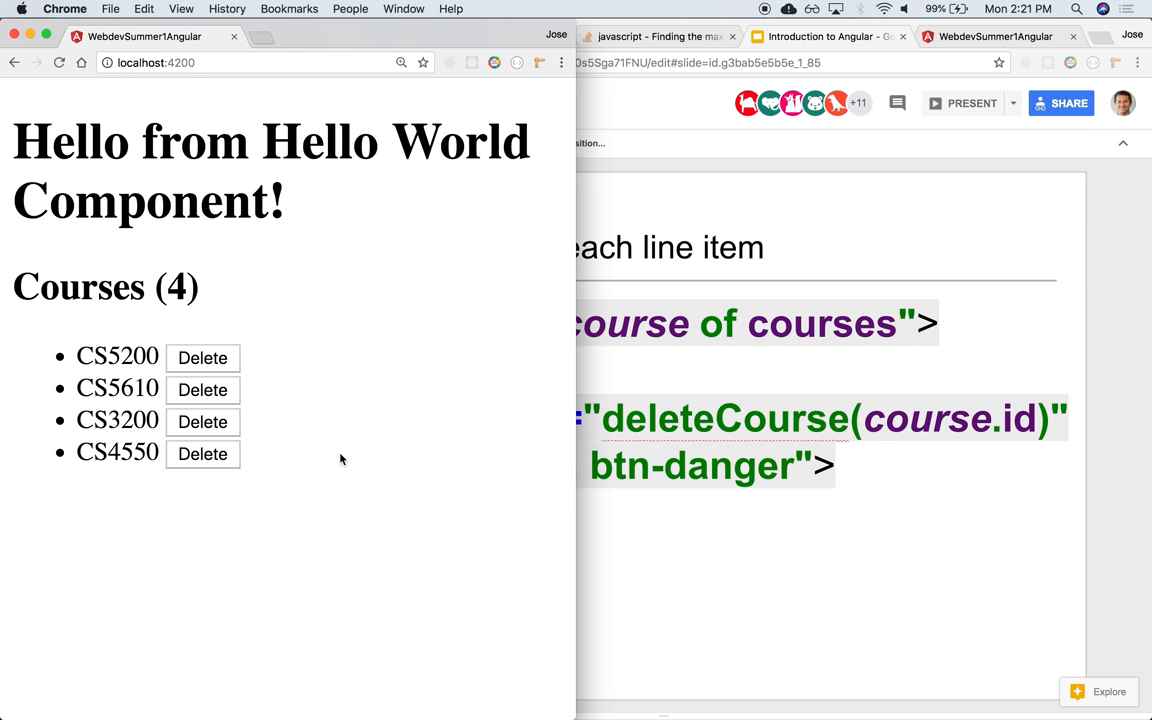
mouse_move(298, 405)
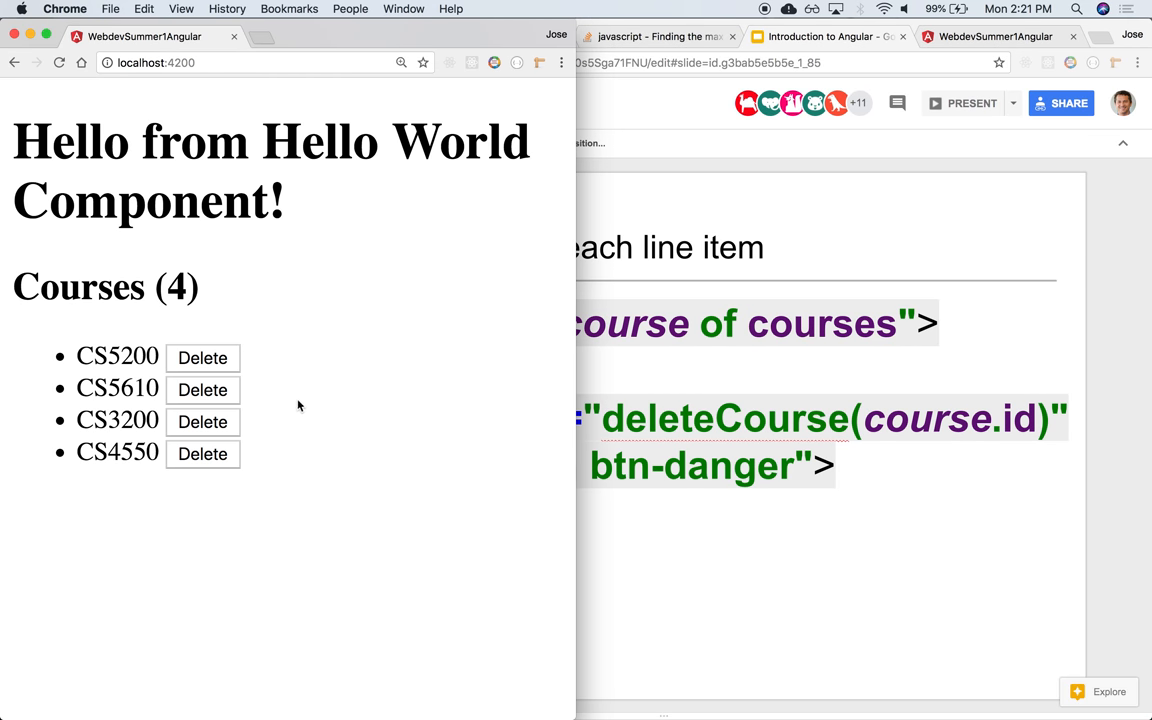
- Click Delete on CS5200 and CS3200, then dismiss the alert showing 345
click(203, 358)
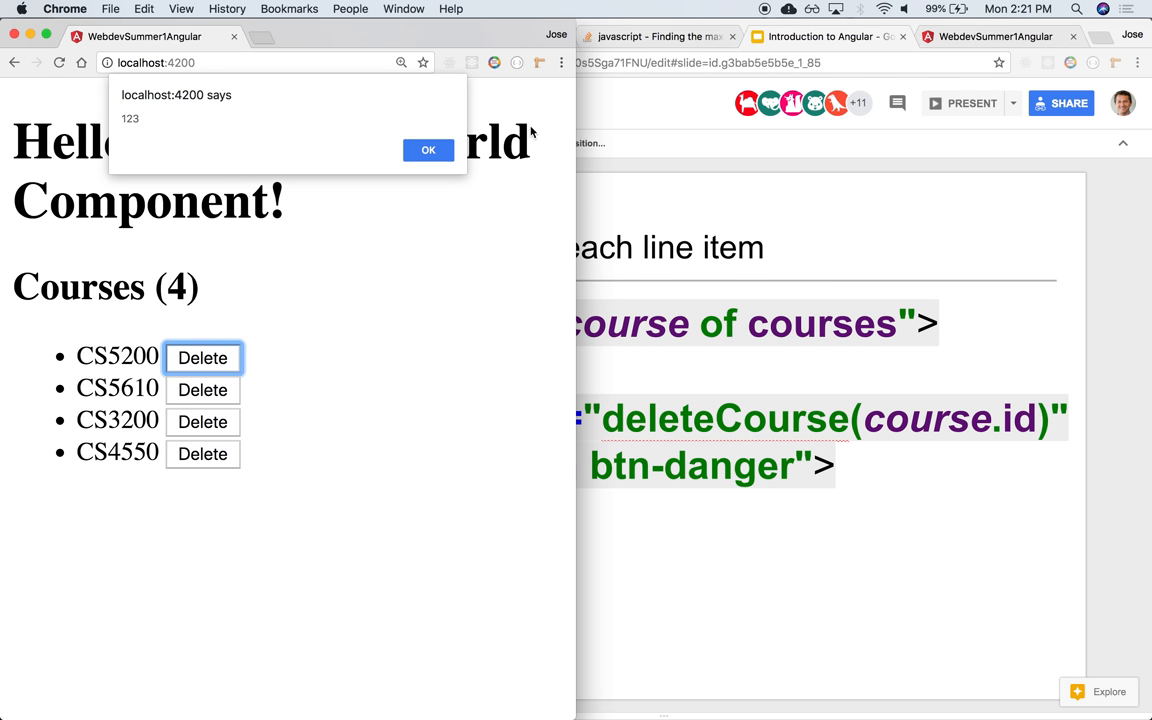
click(202, 421)
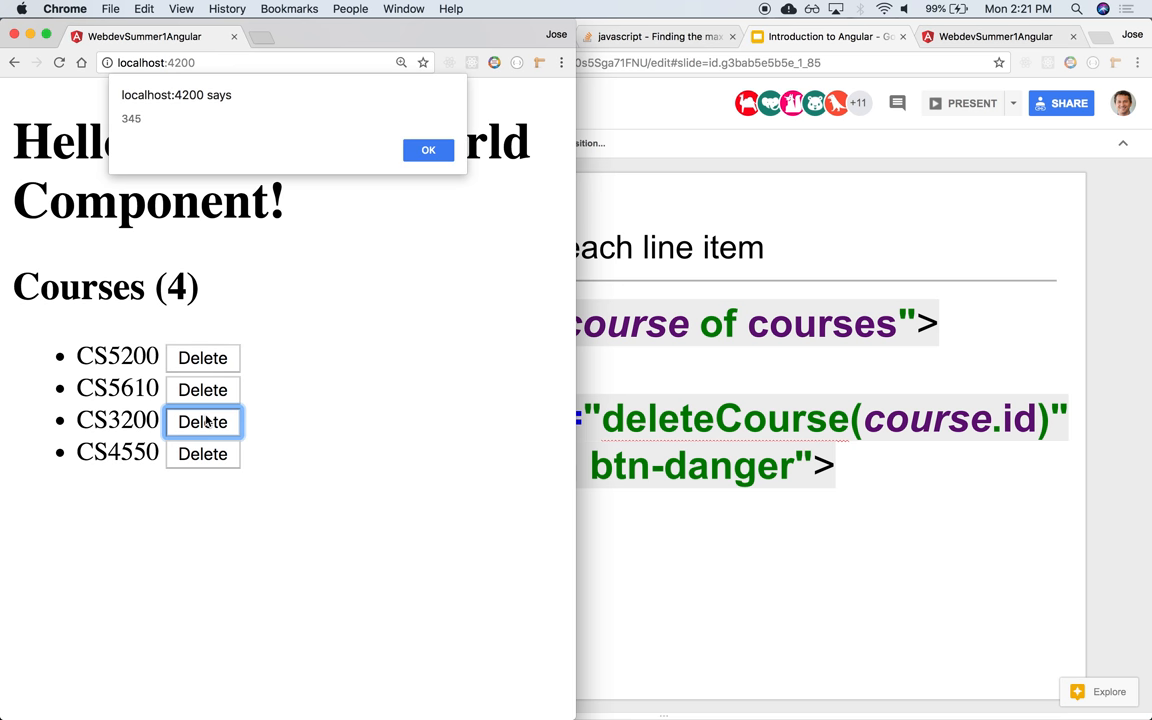
click(428, 149)
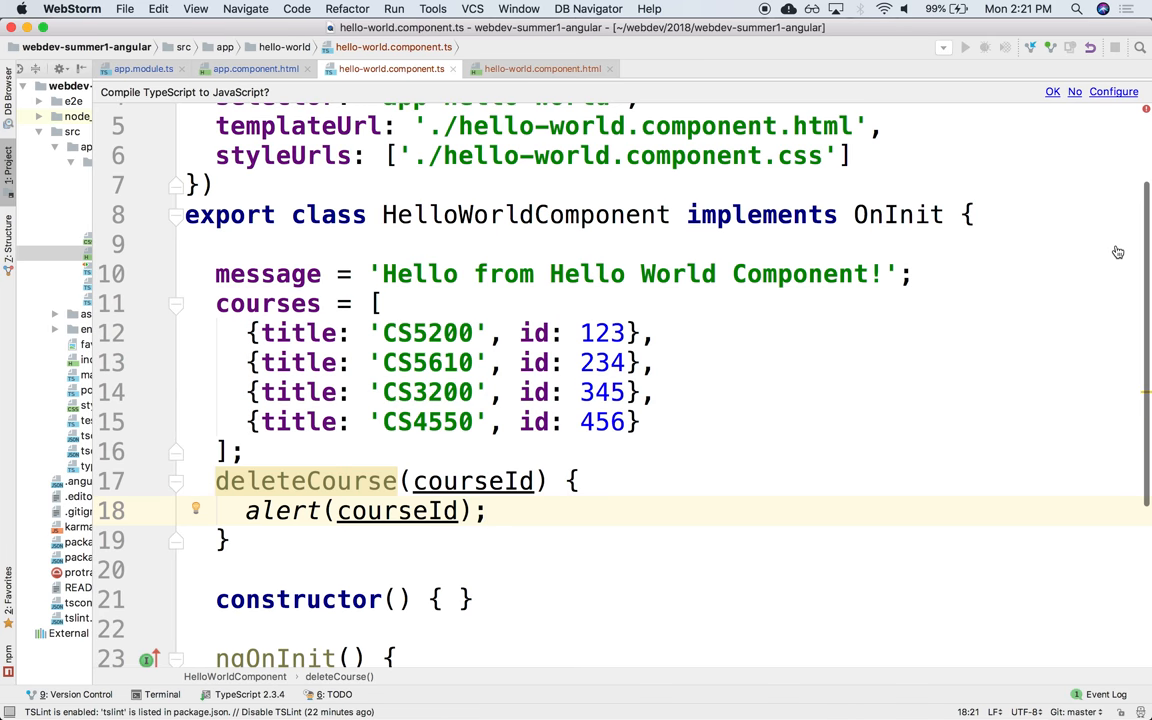
mouse_move(228, 444)
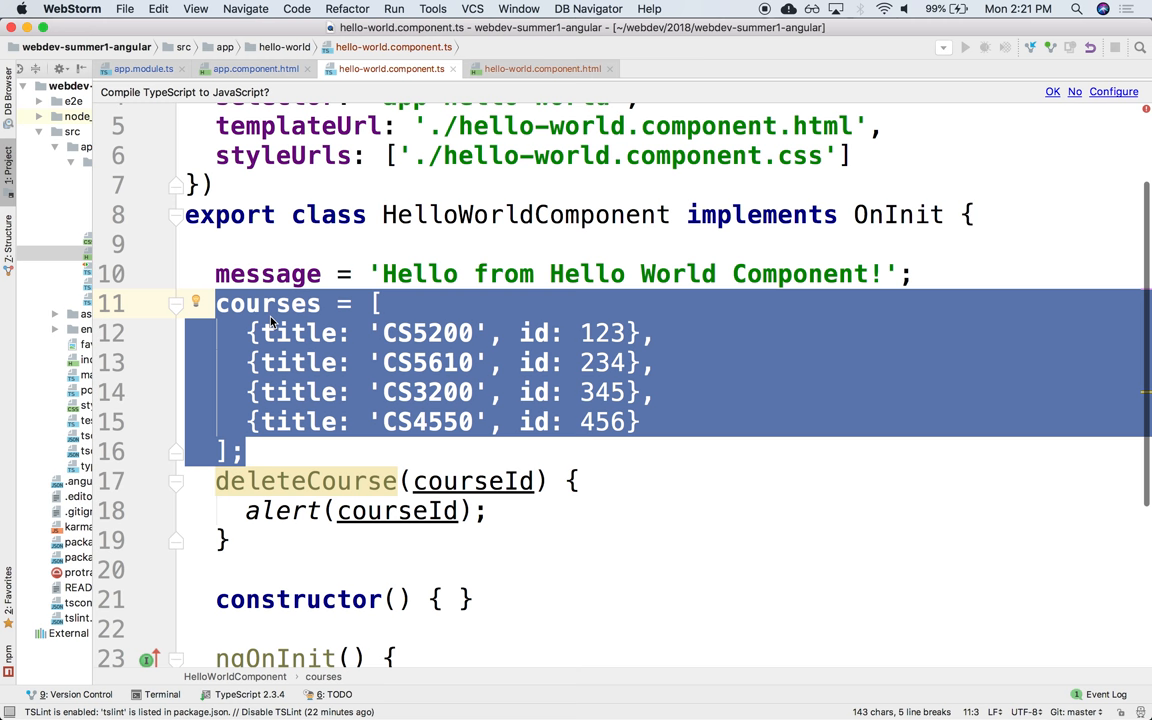
- Replace the alert with this.courses = this.courses.filter(course => course.id !== courseId);
double_click(268, 303)
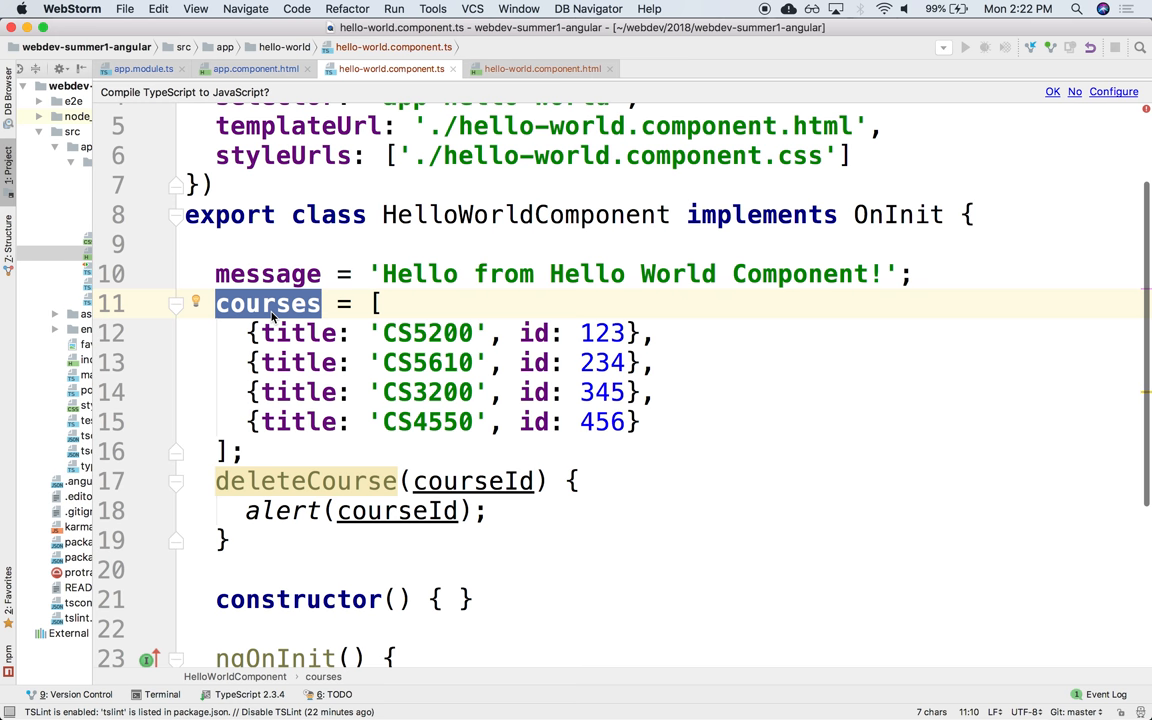
mouse_move(302, 342)
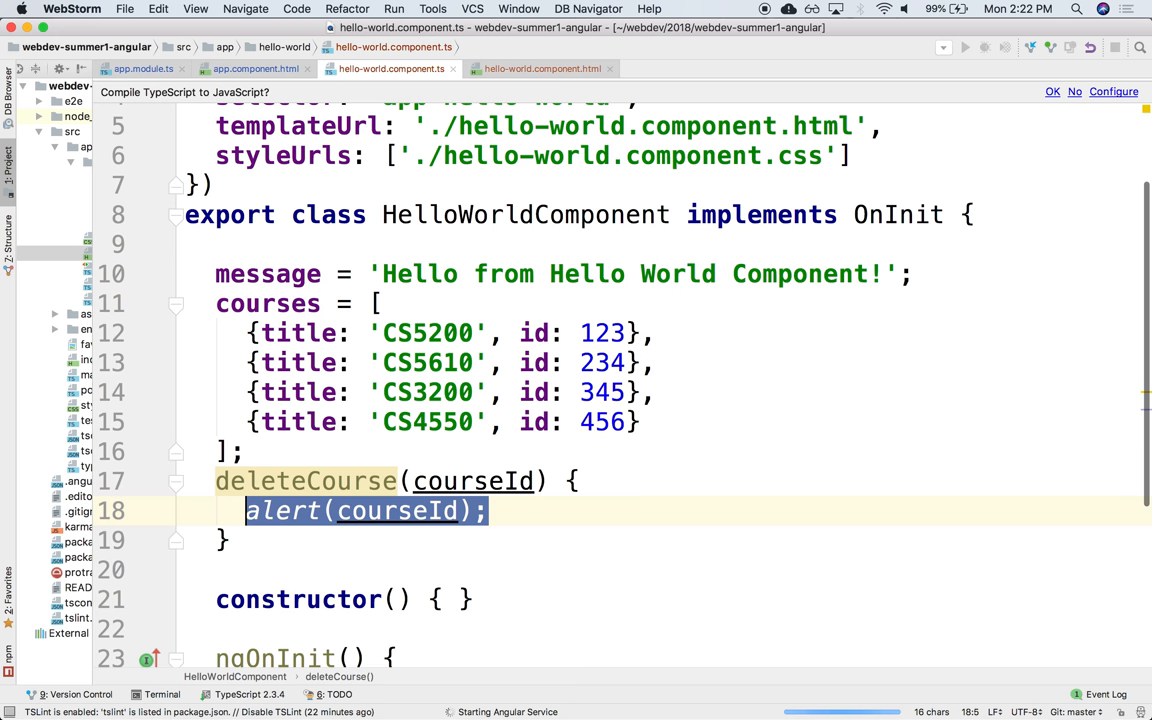
text(courses =)
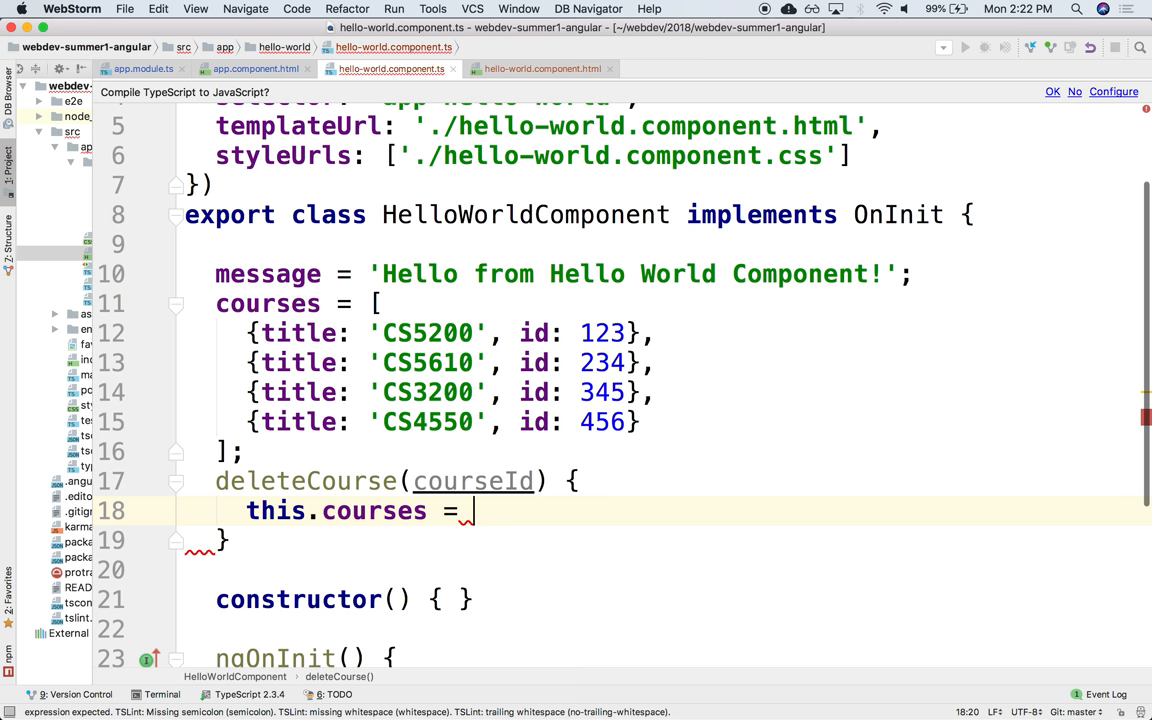
text(this.courses.filter()
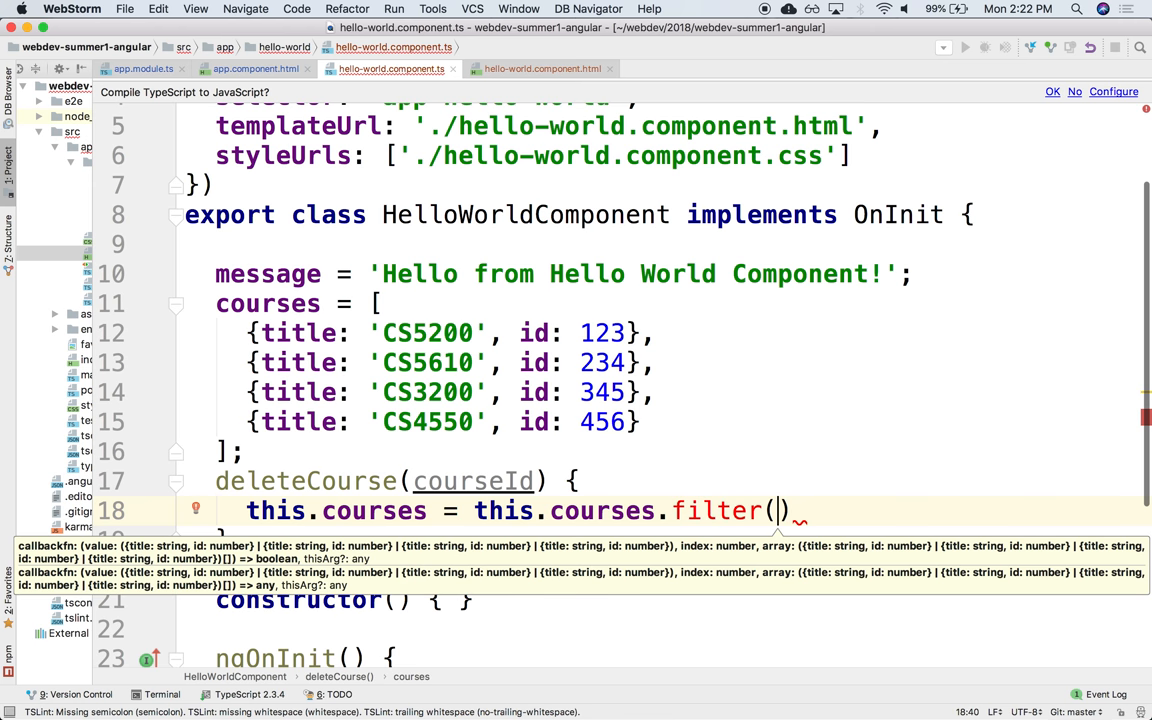
text(course =)
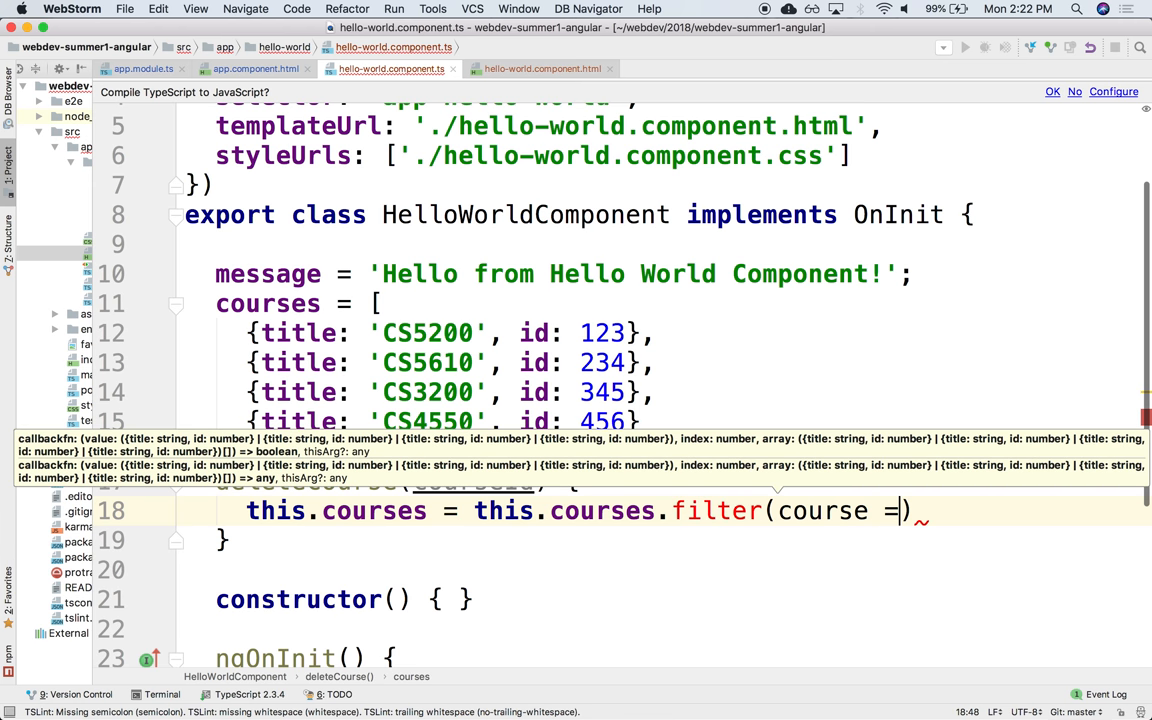
text({)
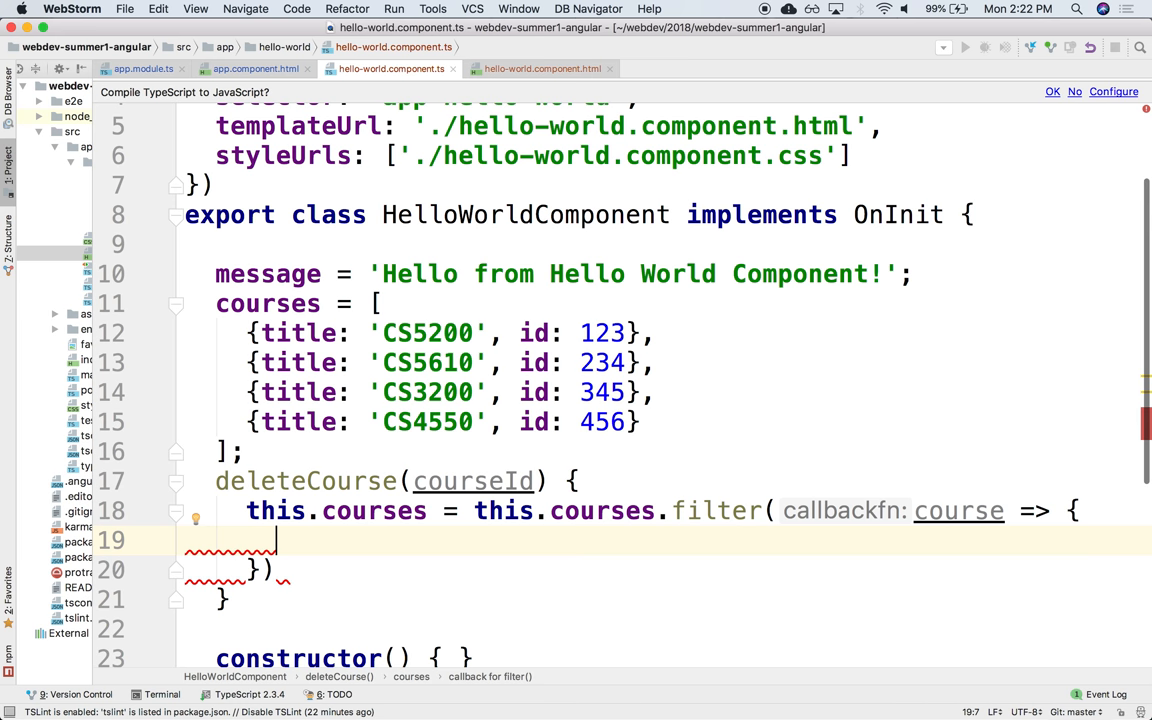
drag(272, 540, 250, 570)
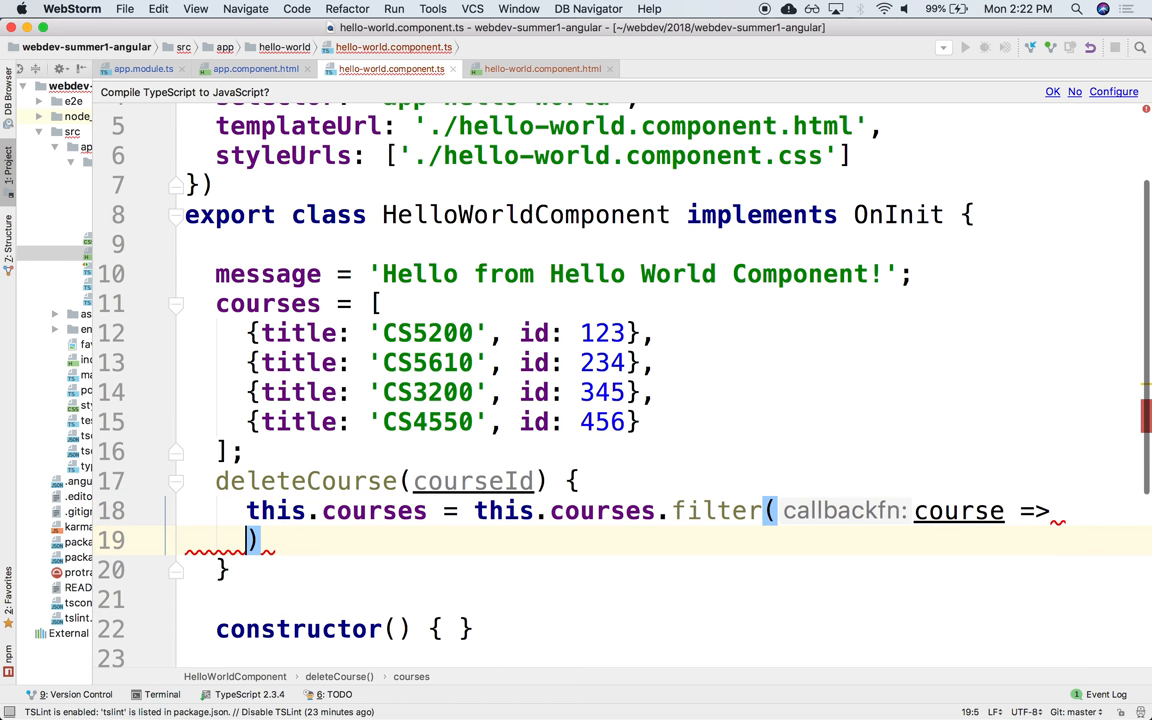
key(enter)
text(course.id !)
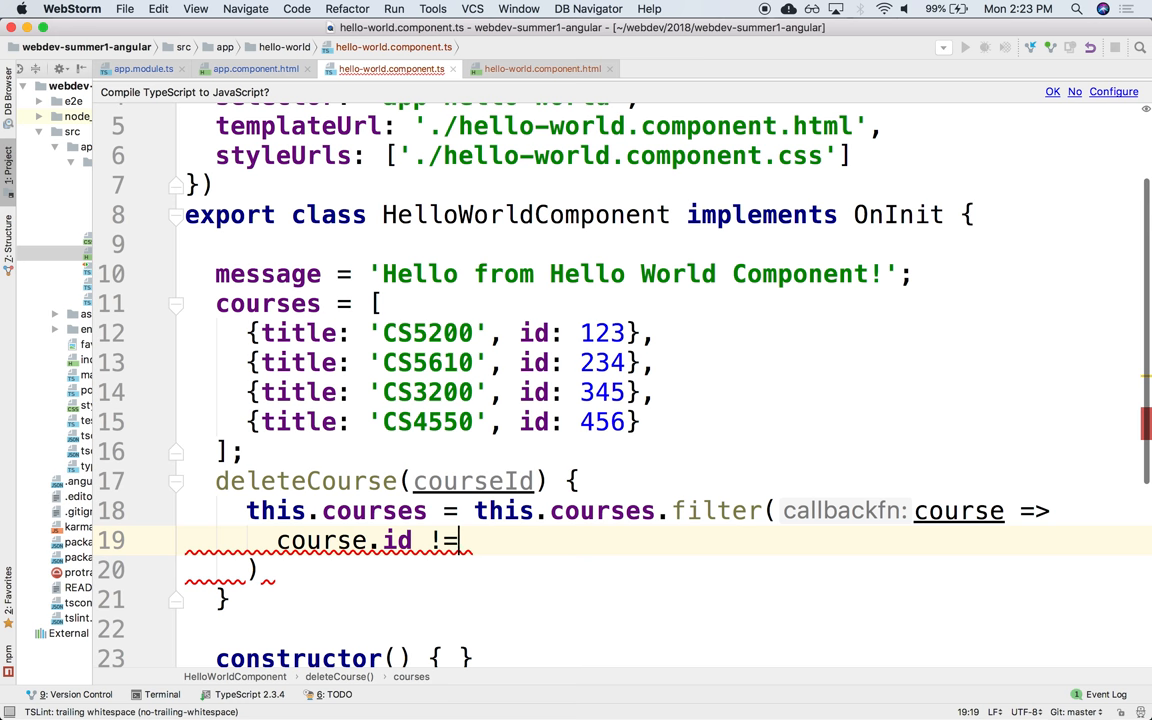
text(= courseId    ))
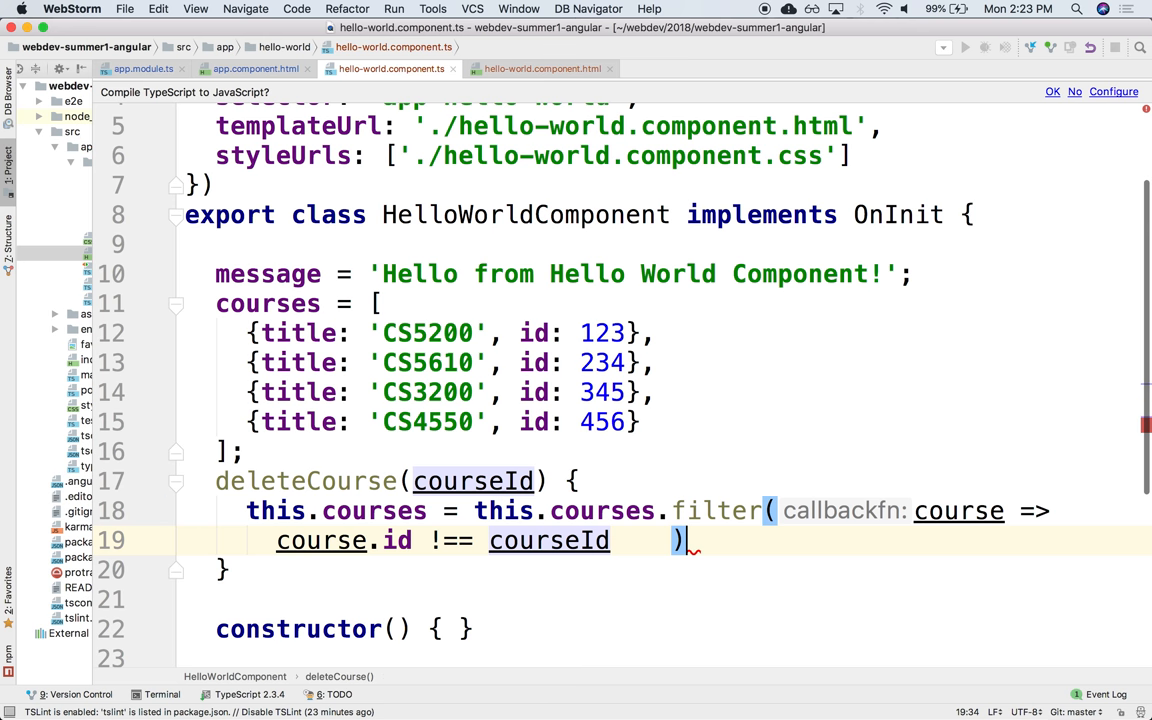
text(;)
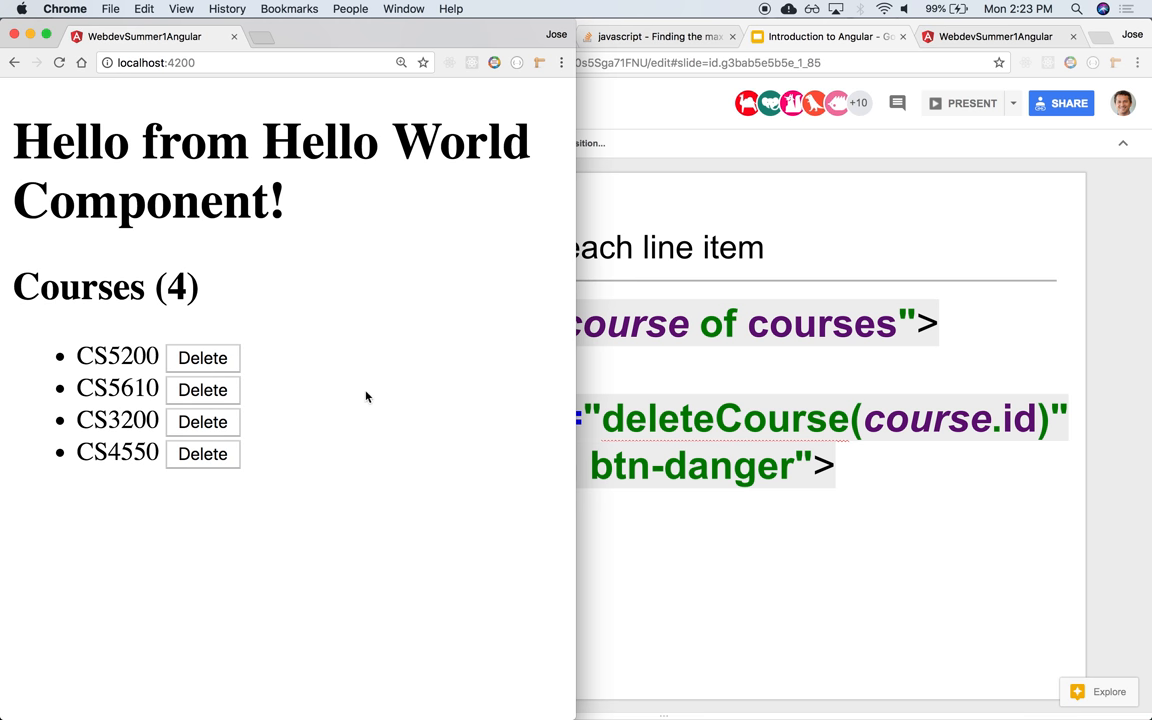
- Delete CS5610 from the running app's course list
click(202, 390)
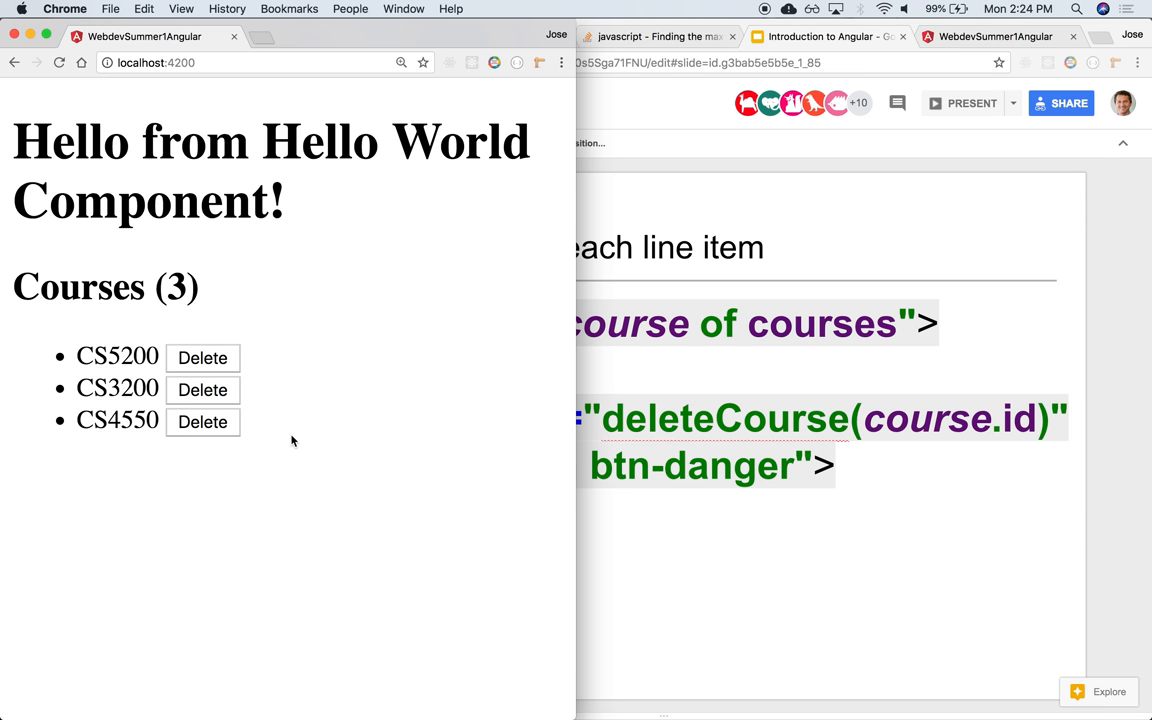
mouse_move(376, 456)
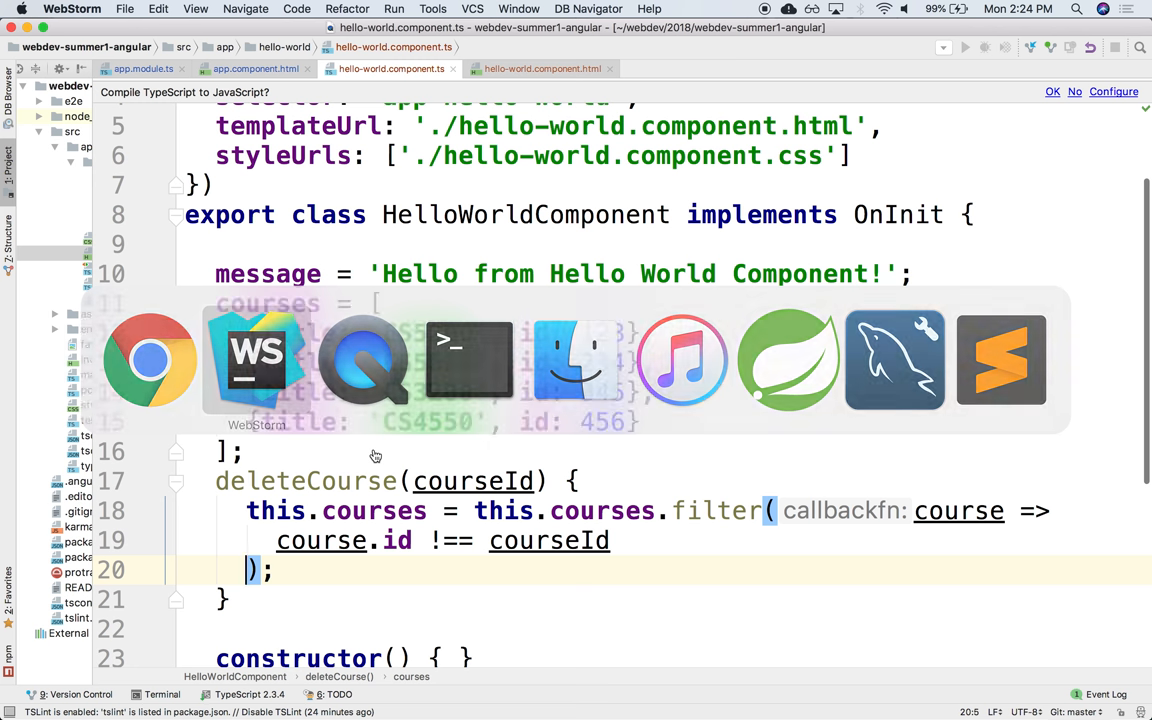
- Add an Add Course button with a (click) binding to addCourse after the list in the template
click(543, 68)
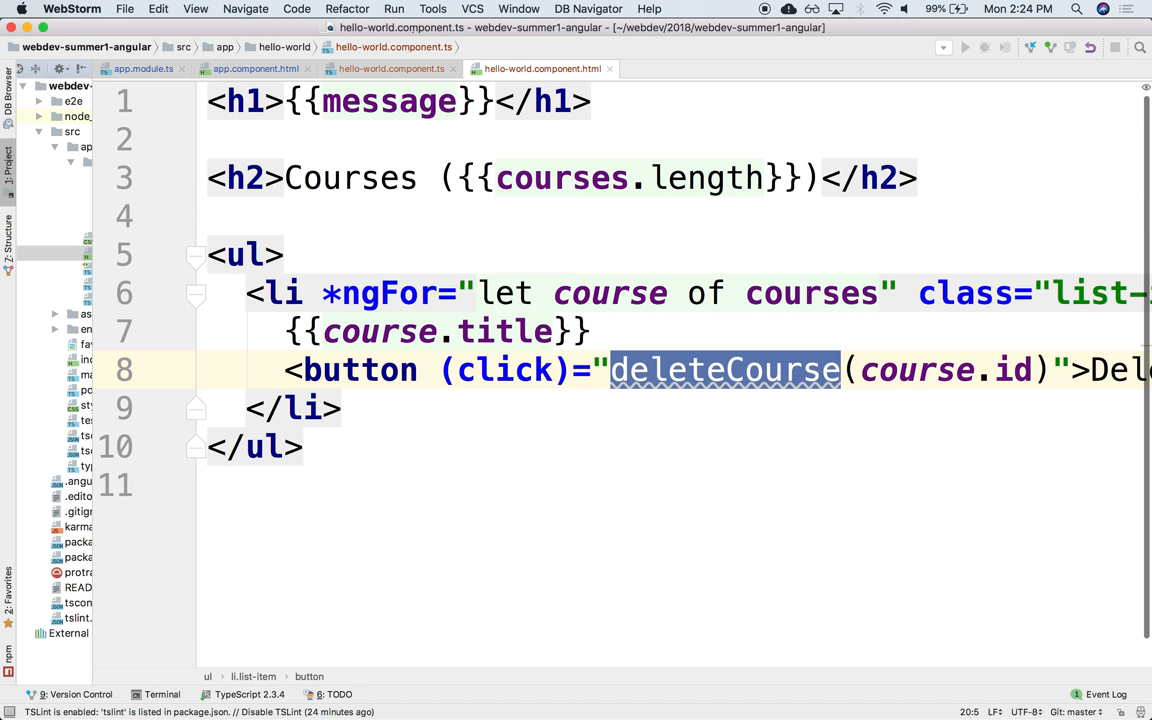
click(355, 217)
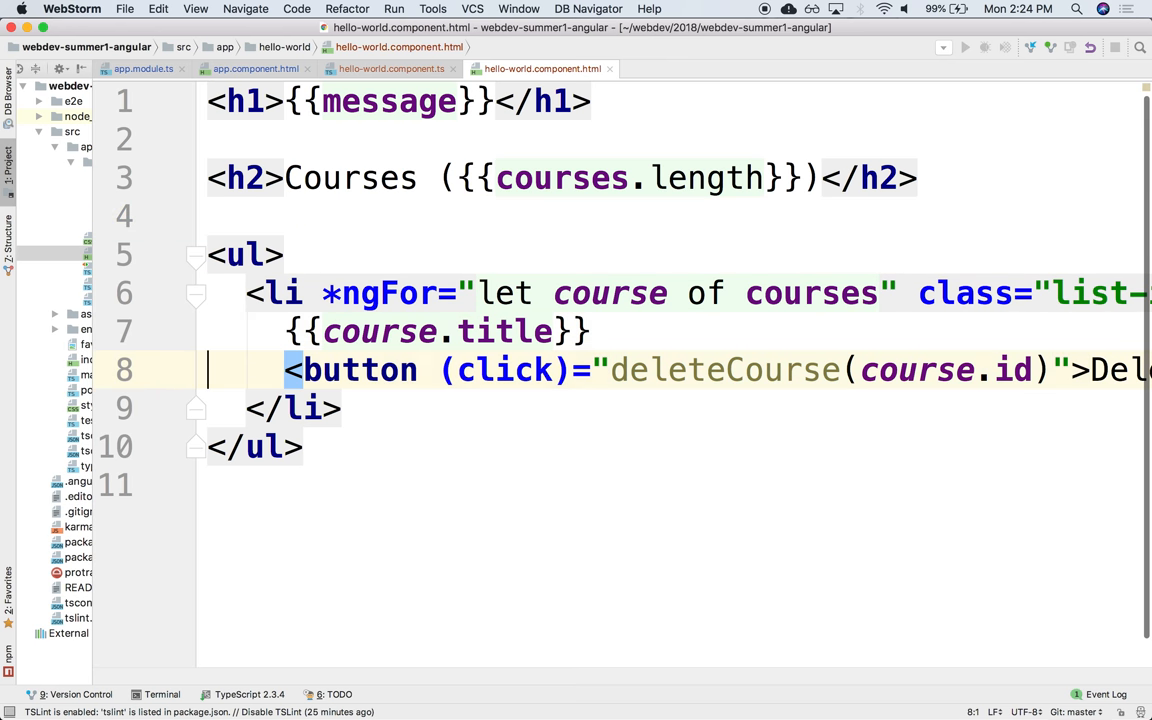
text(<button)
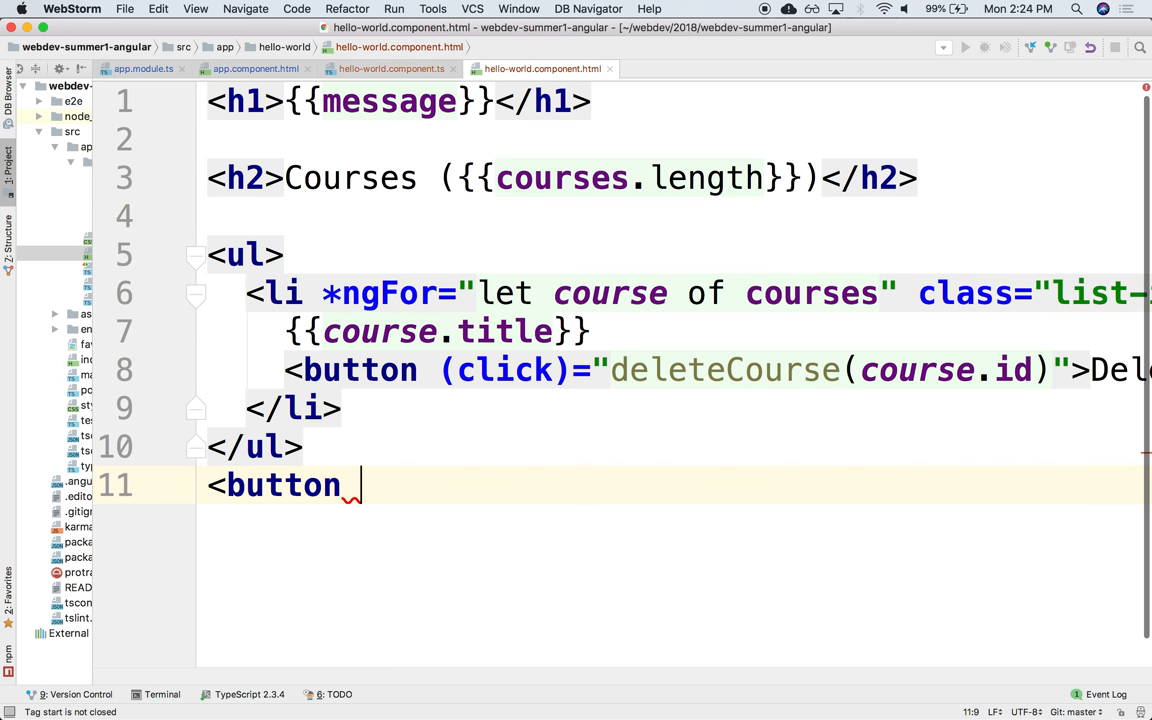
text((click)="")
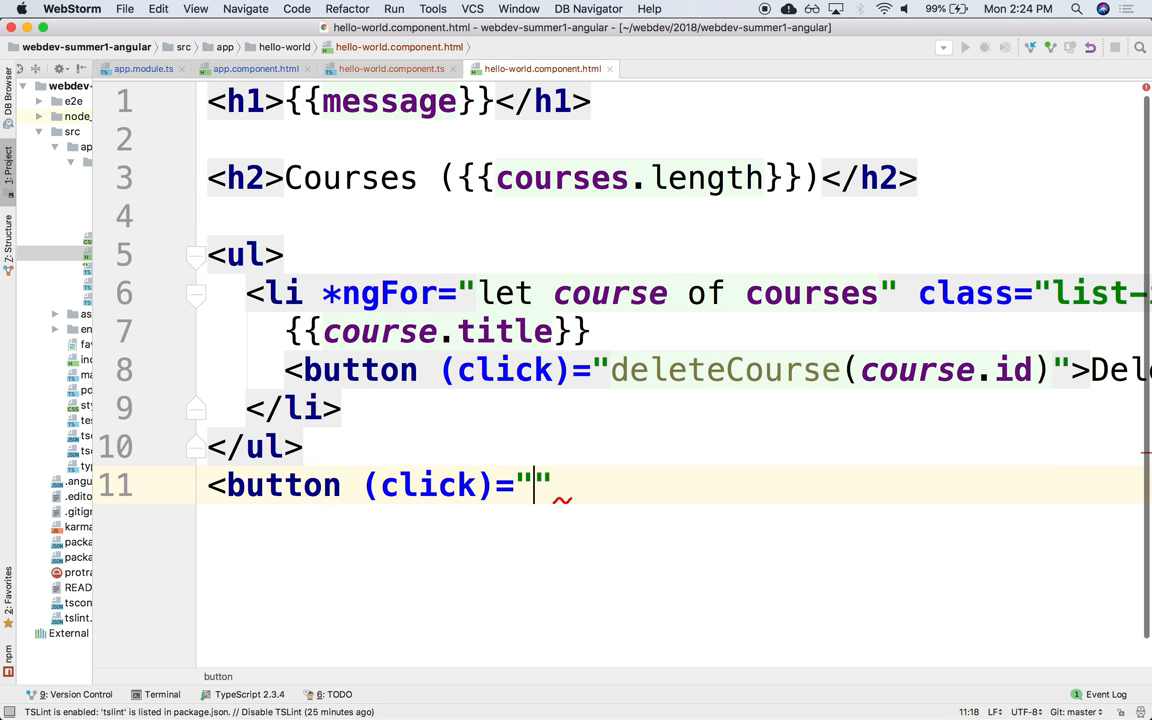
text(addCourse)
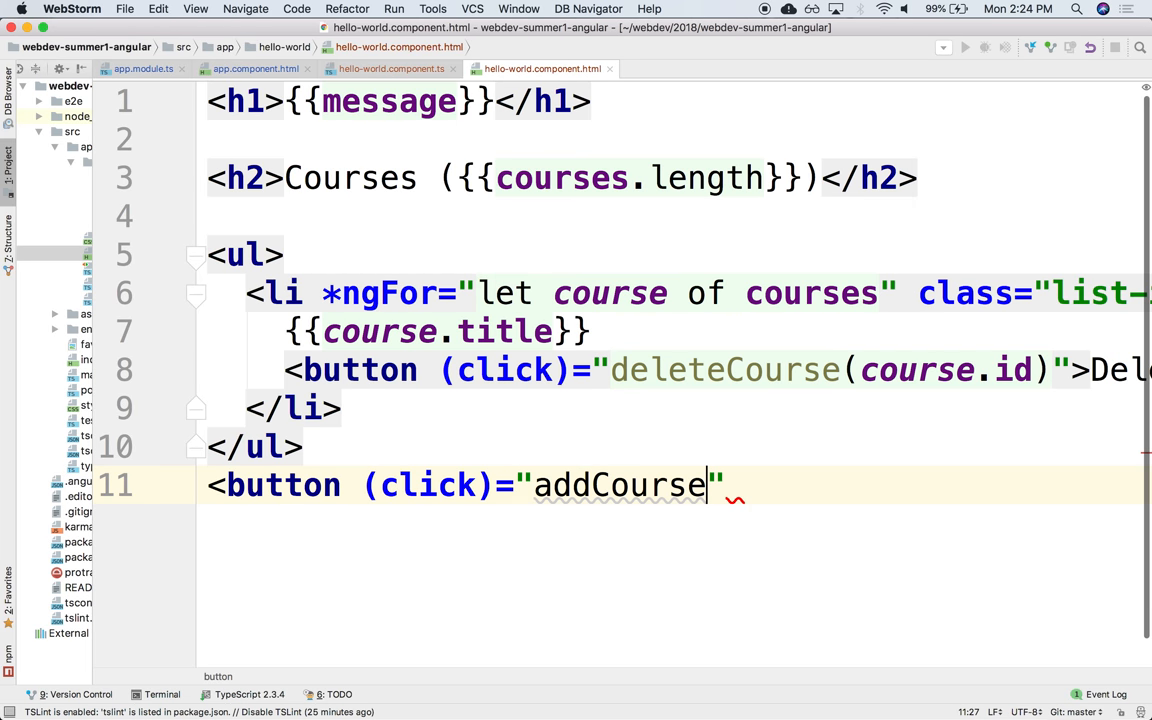
text(>)
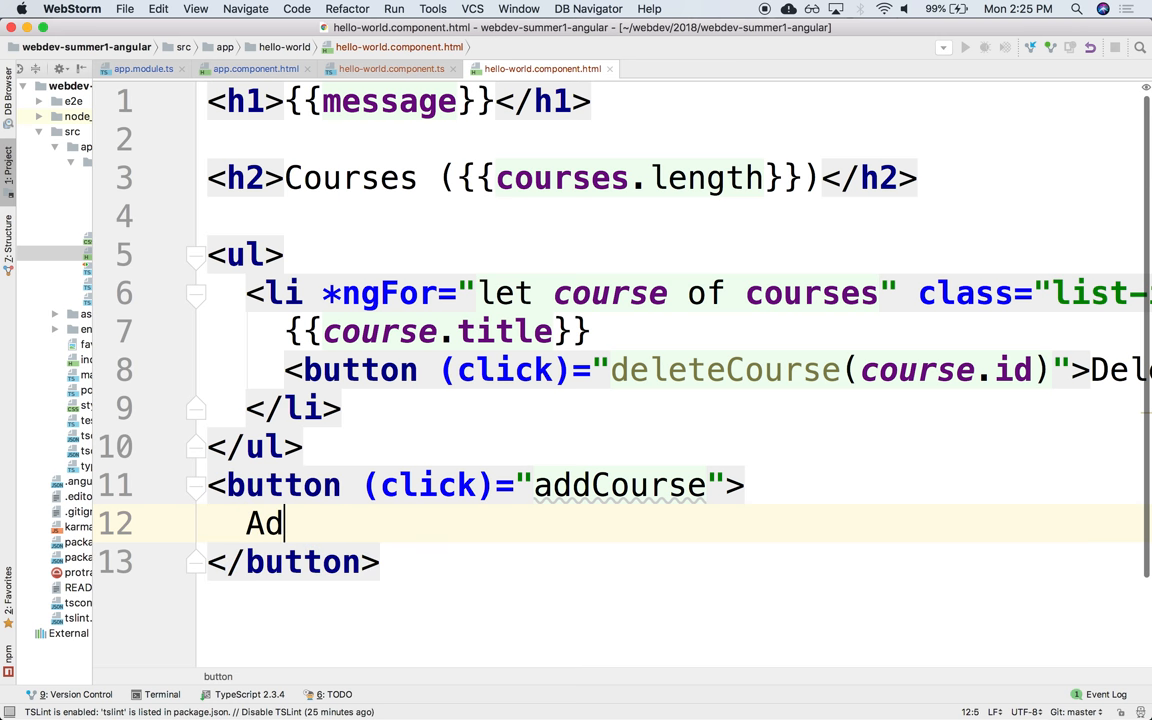
text(d Course)
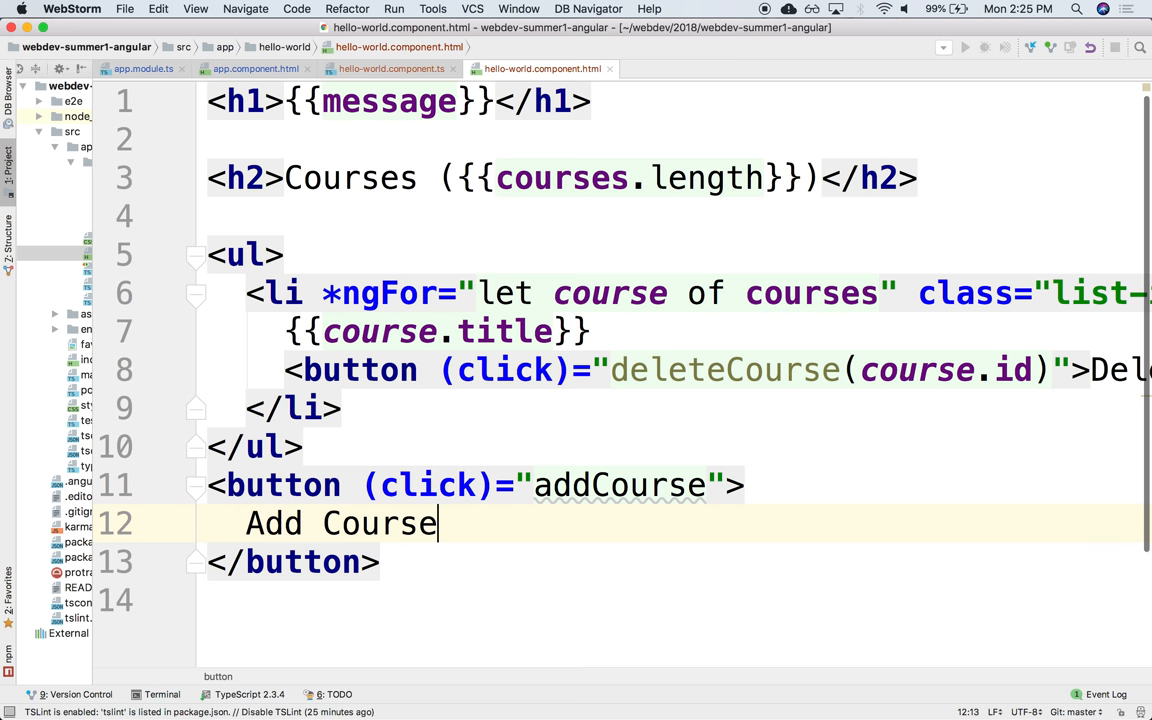
- Make the button's click call addCourse('New Course')
click(707, 485)
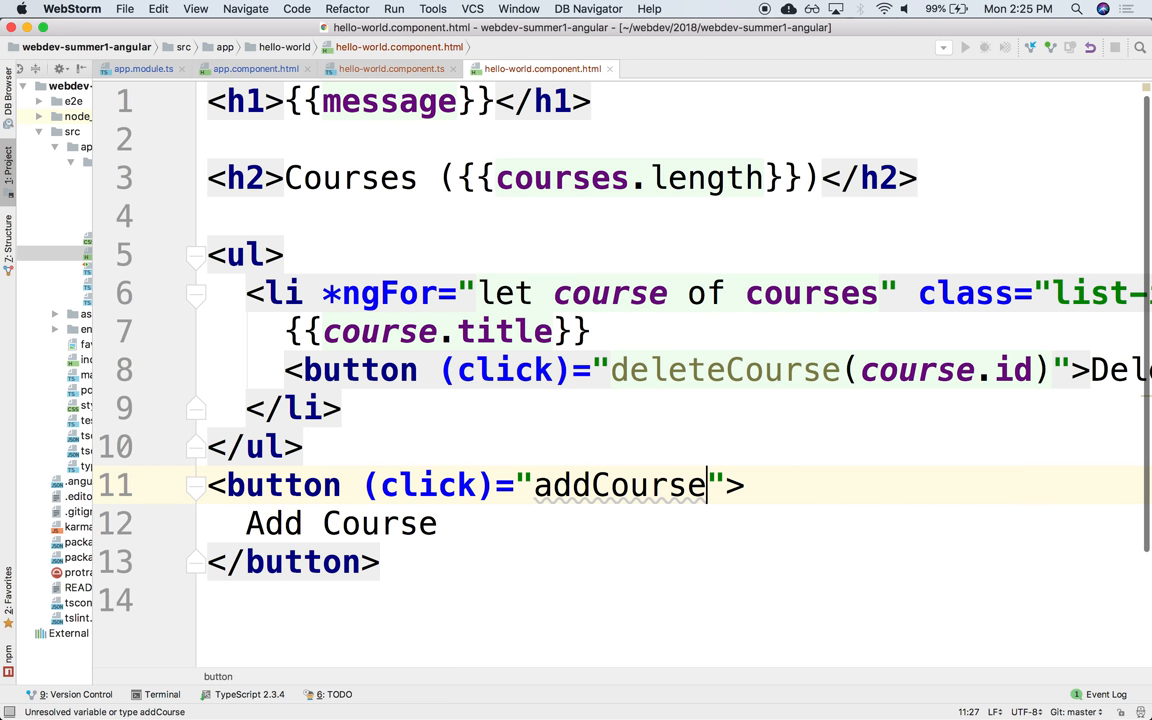
text(())
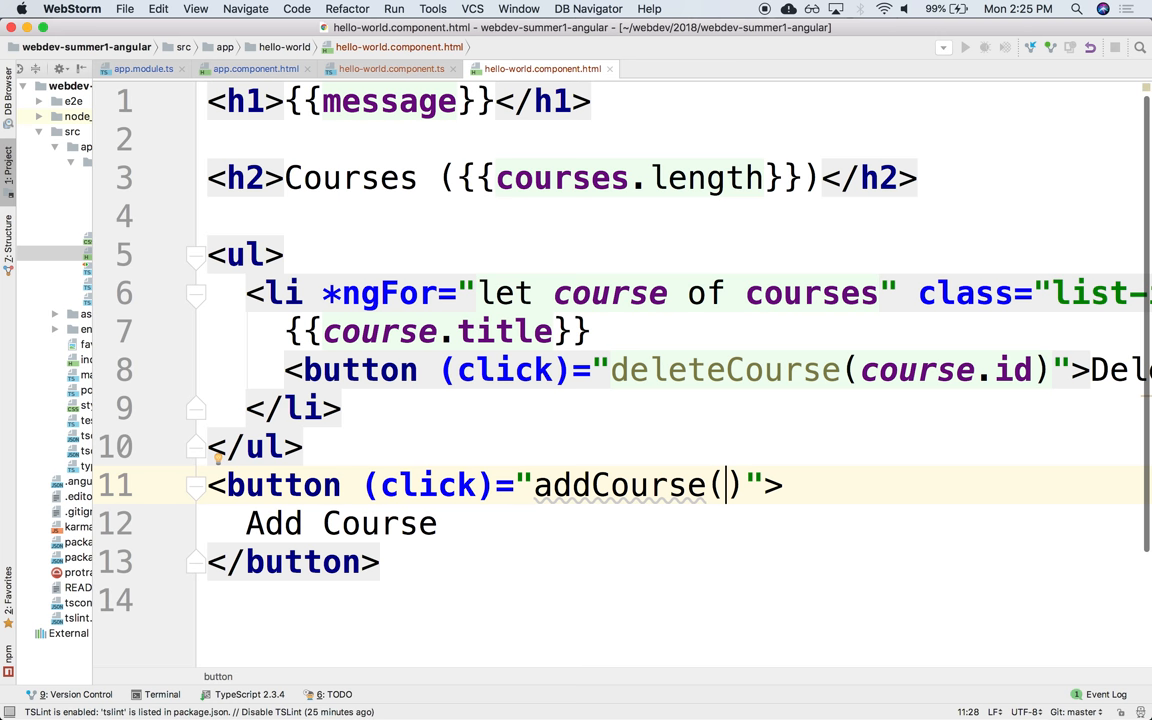
text(')
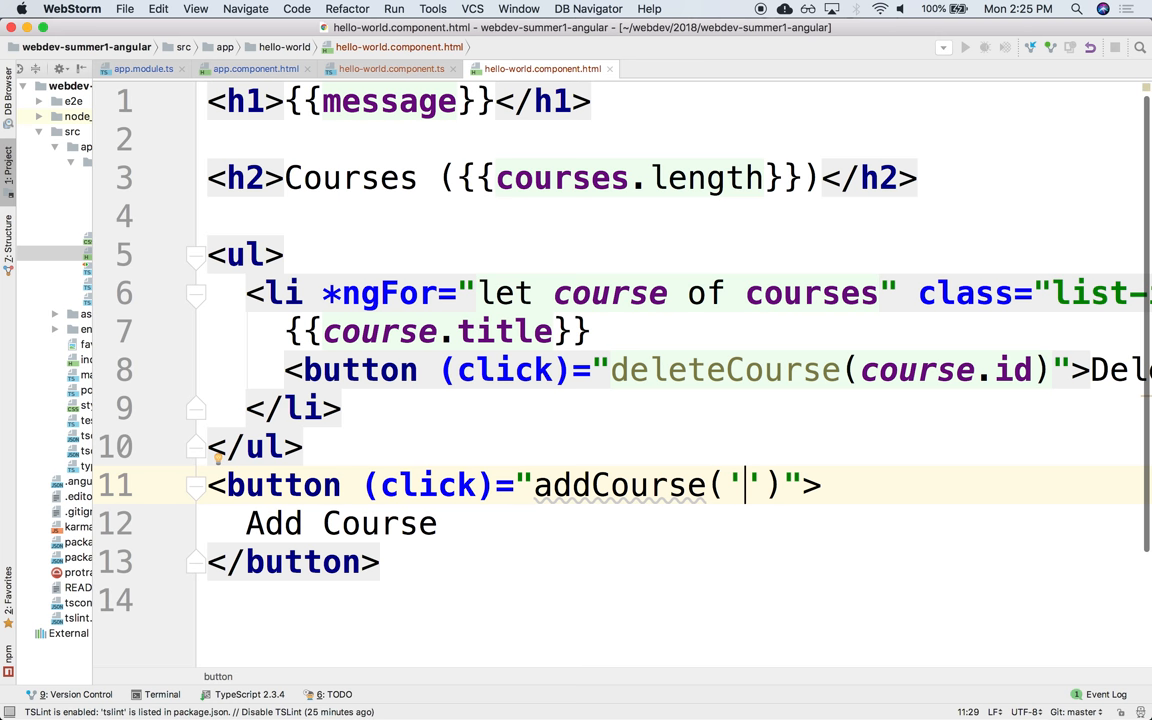
text(New C)
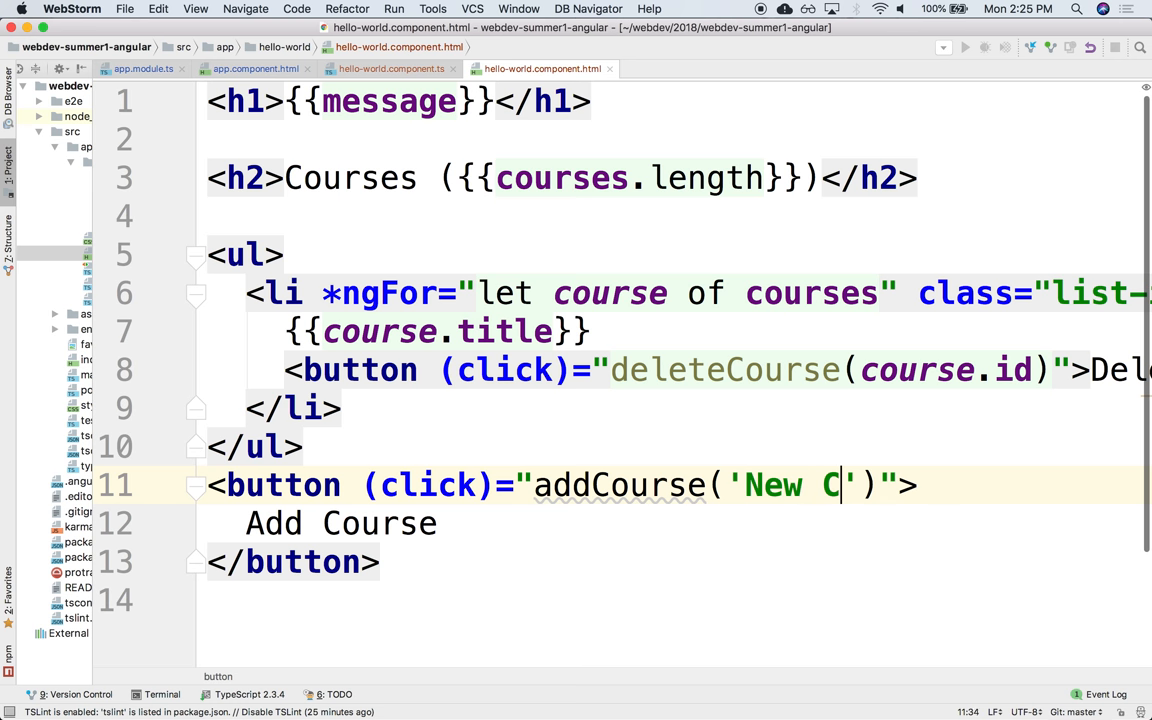
text(ourse)
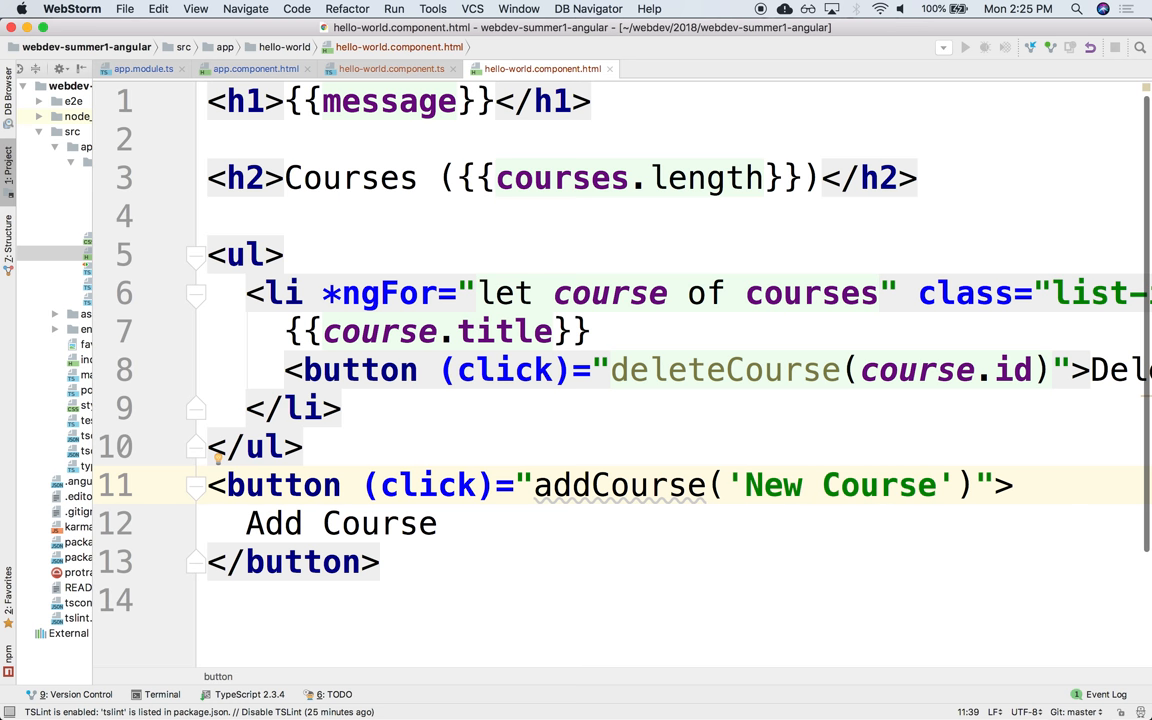
click(937, 485)
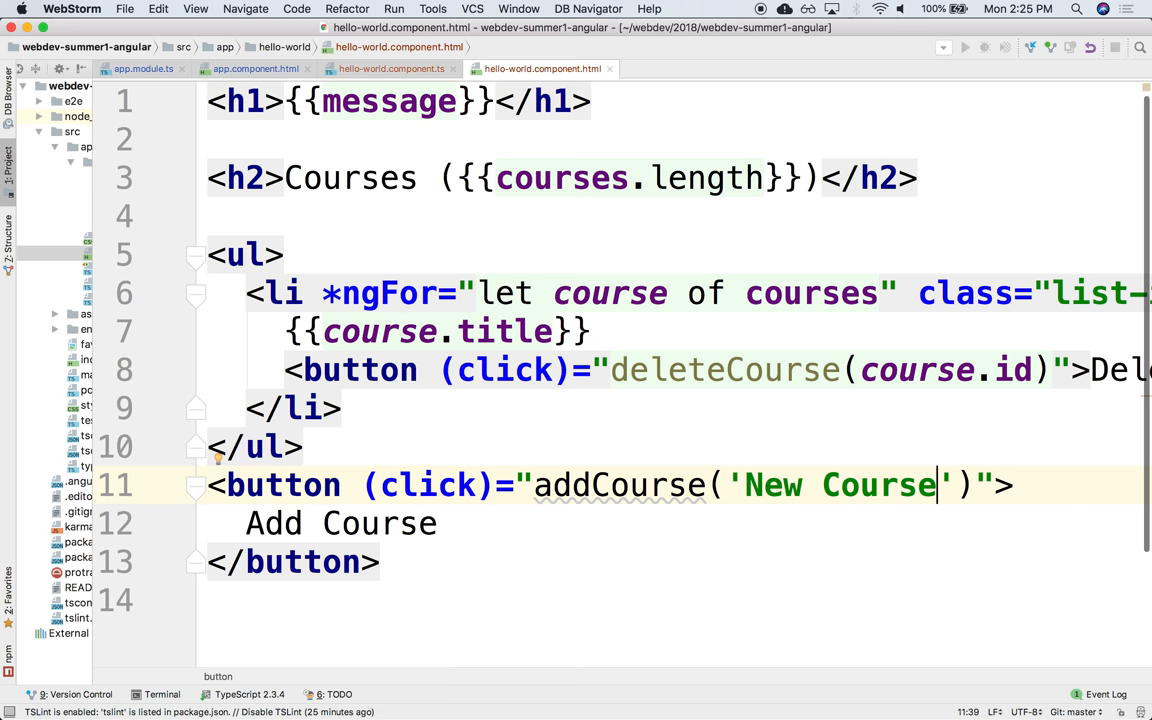
- Define addCourse(courseTitle) pushing {title: courseTitle, id: 321} onto this.courses
click(391, 68)
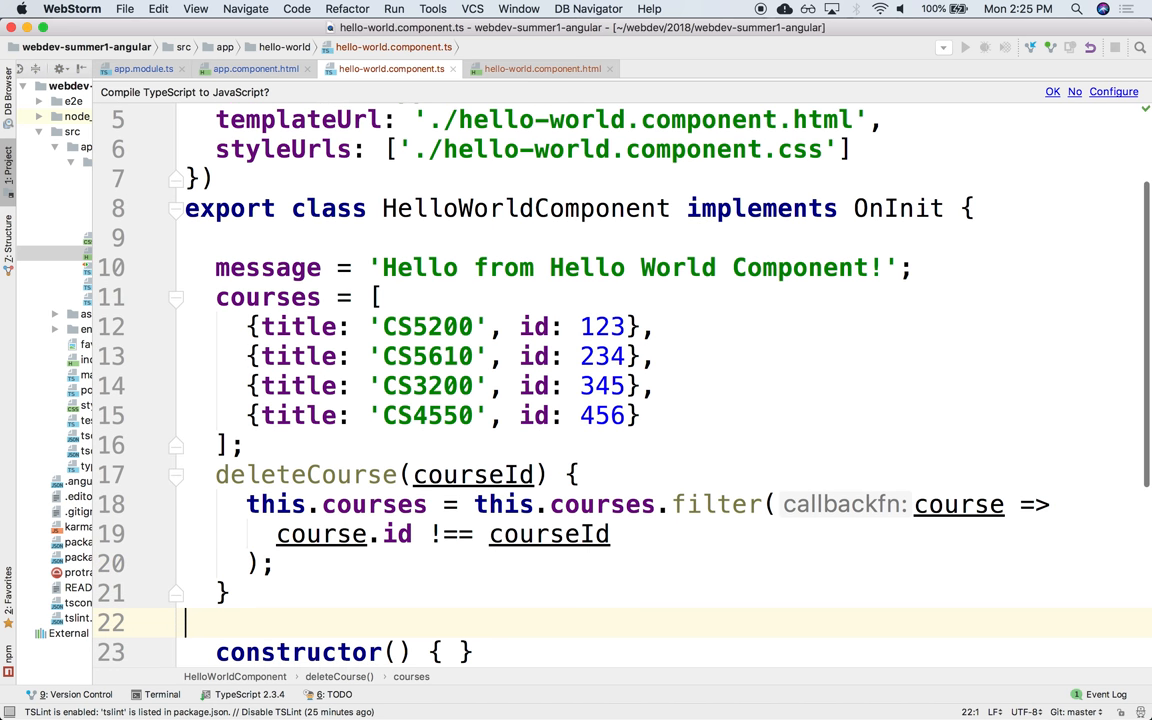
text(add)
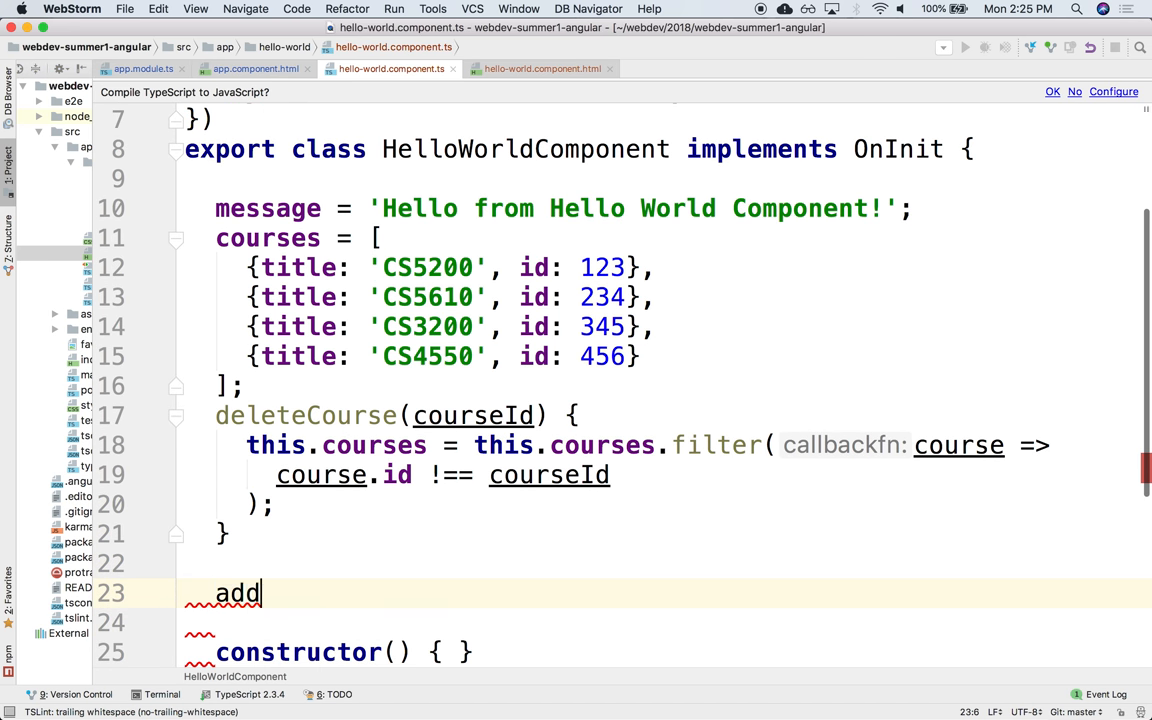
text(Course())
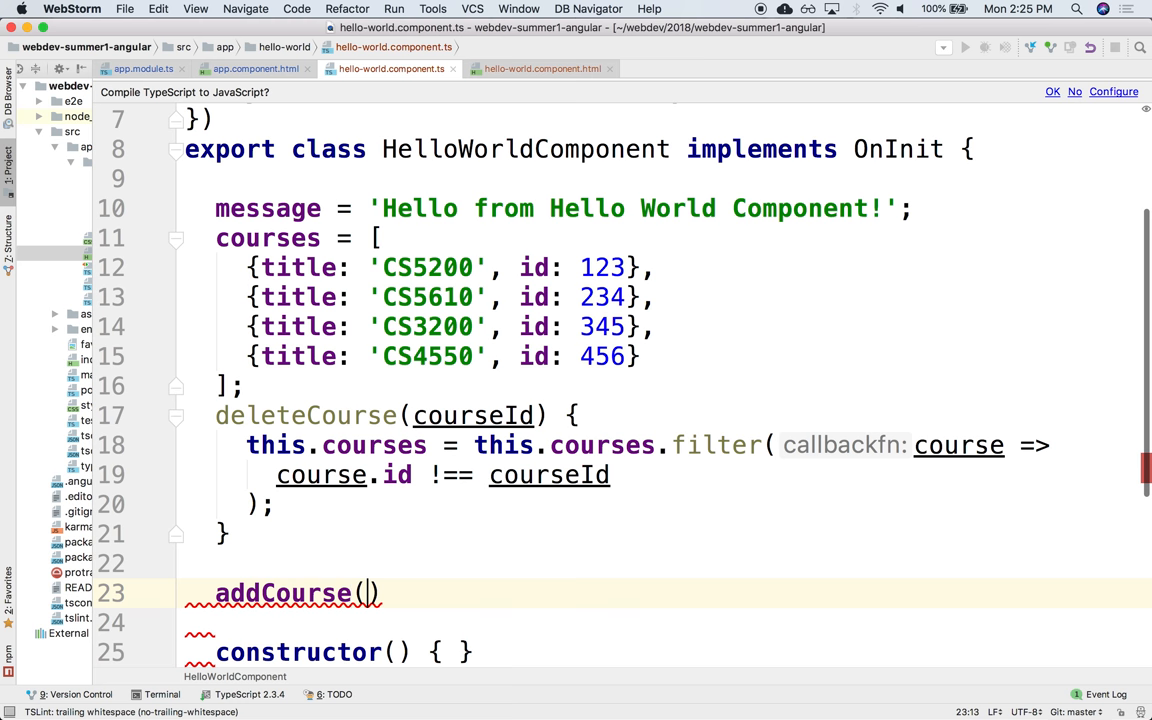
text(course)
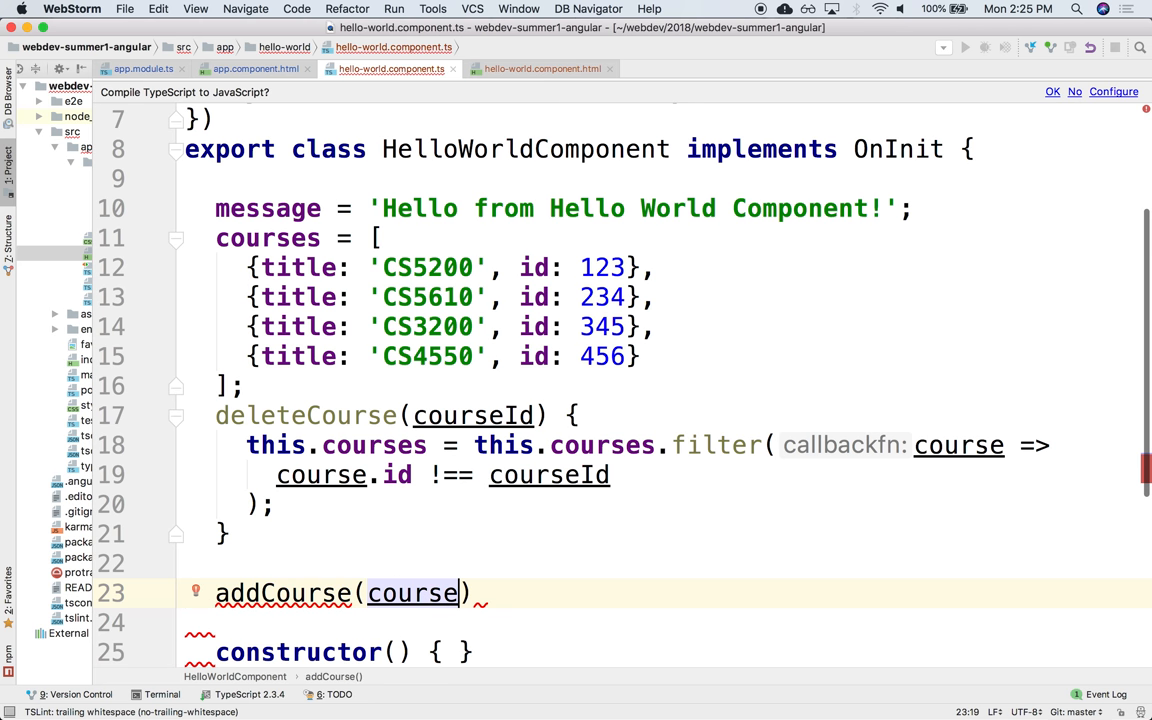
text(Title) {)
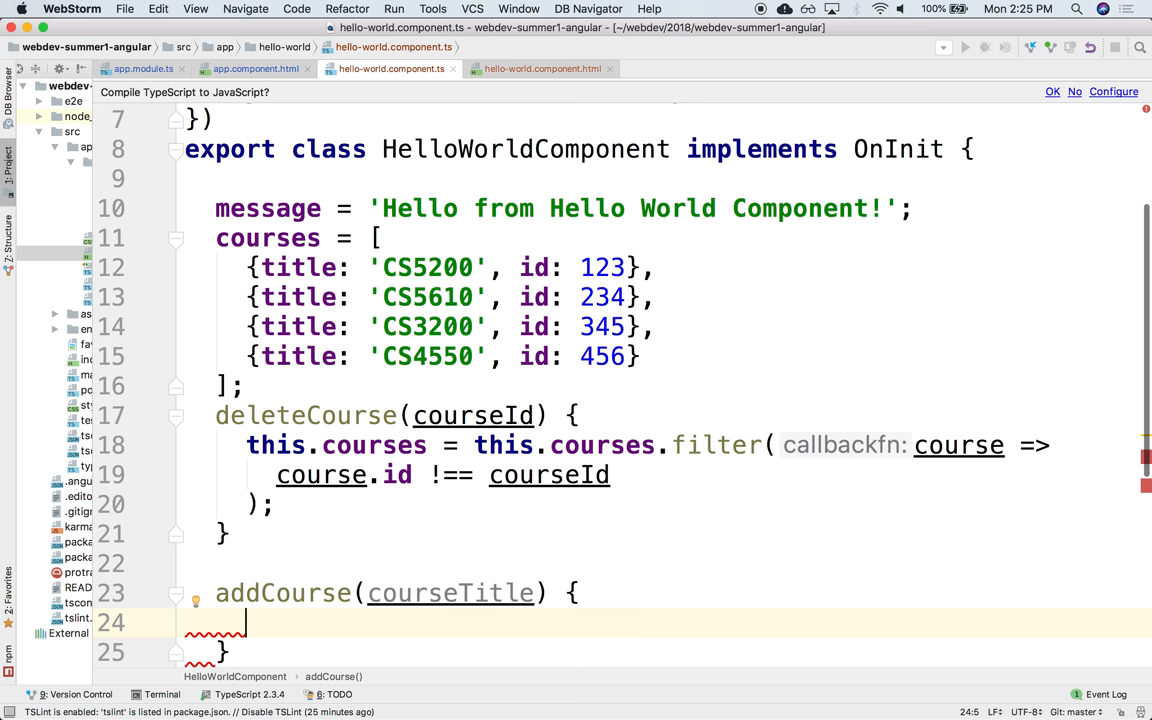
text(this.courses.push())
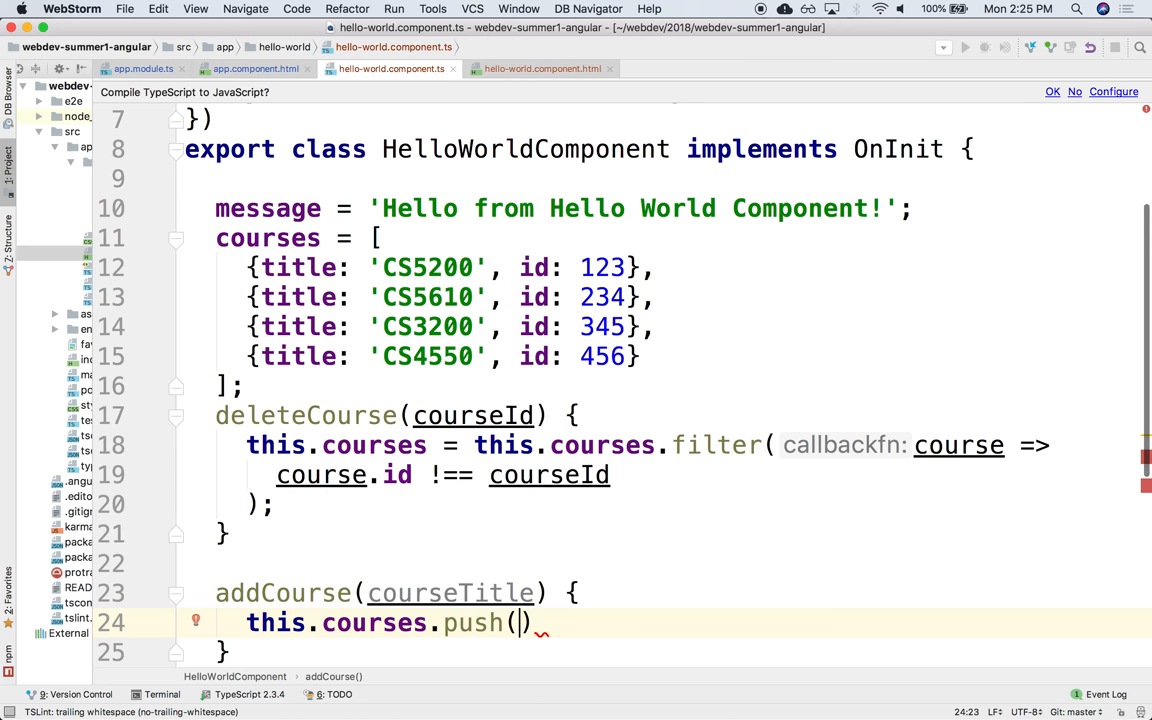
text({)
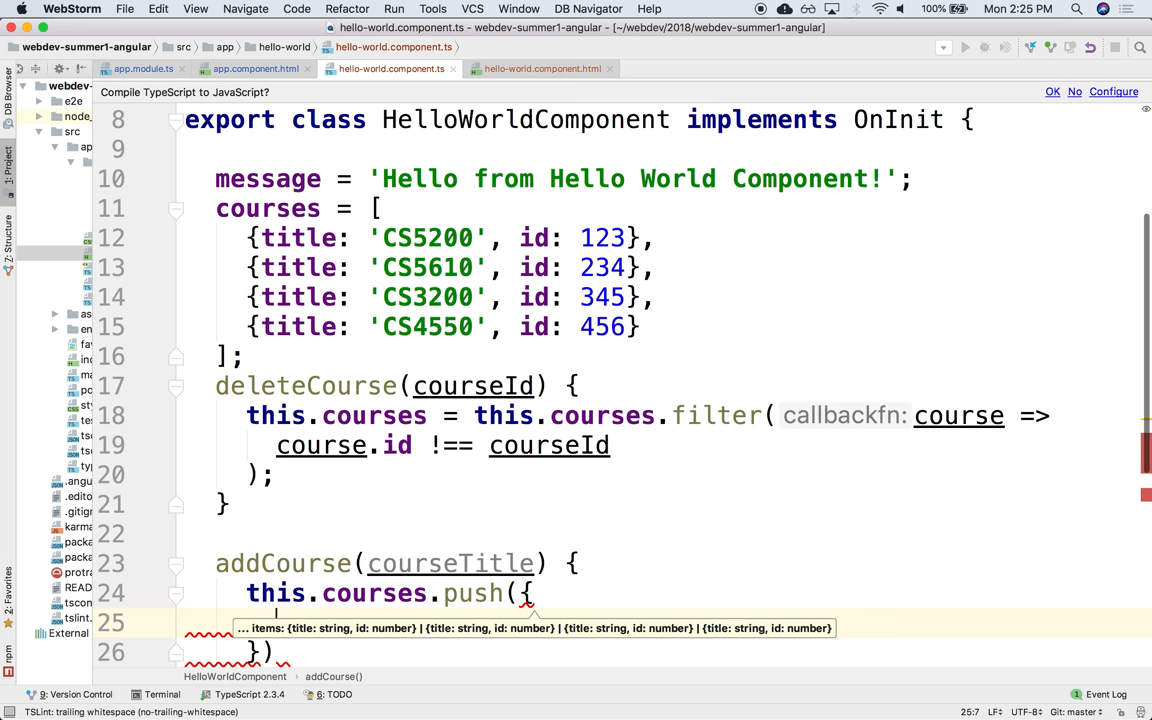
text(title:)
text(id)
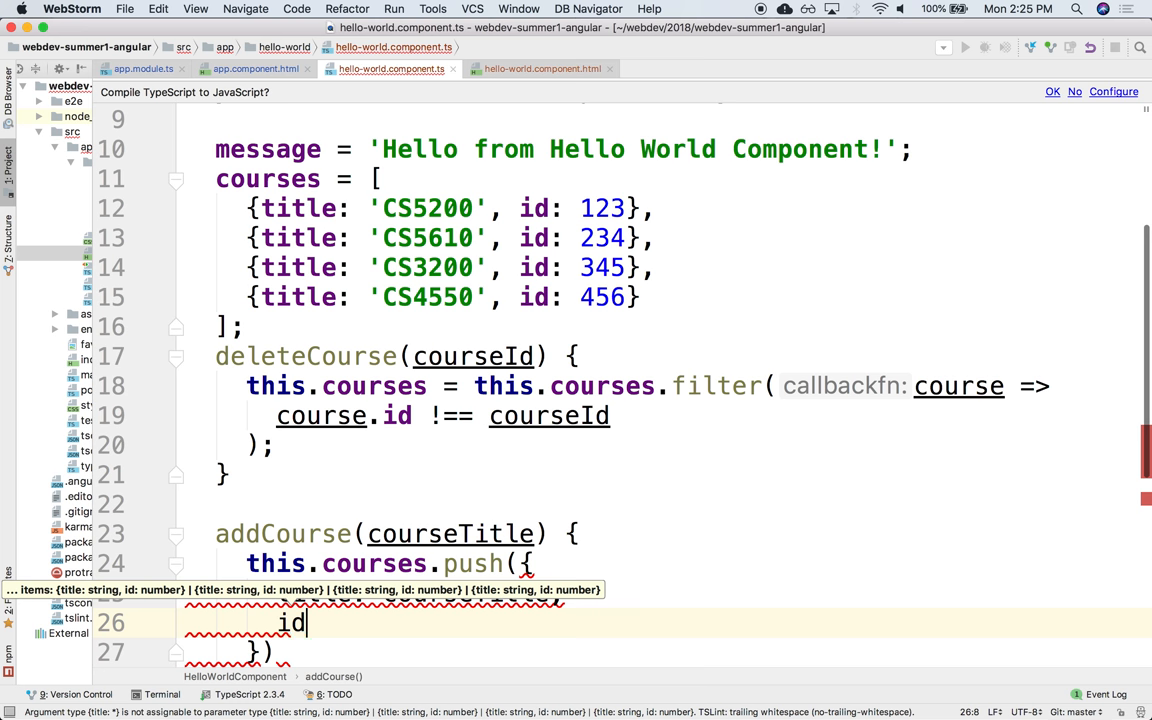
text(: 321)
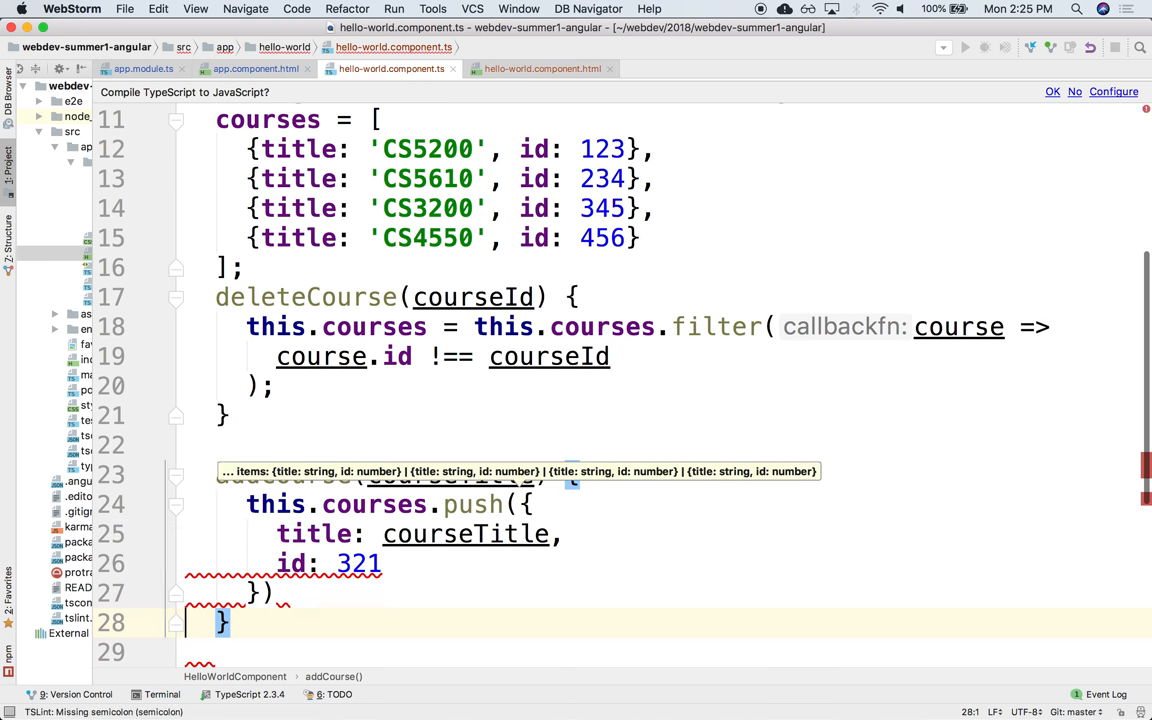
scroll(down, 3)
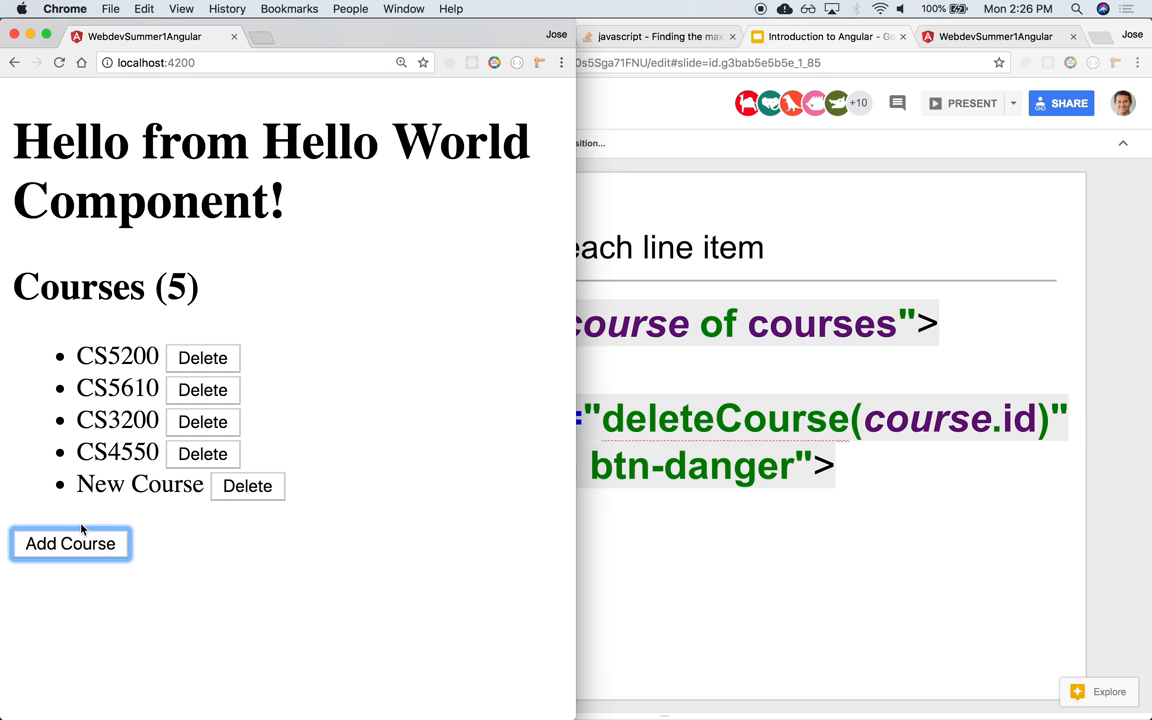
- Click Add Course in the app to append New Course
click(70, 543)
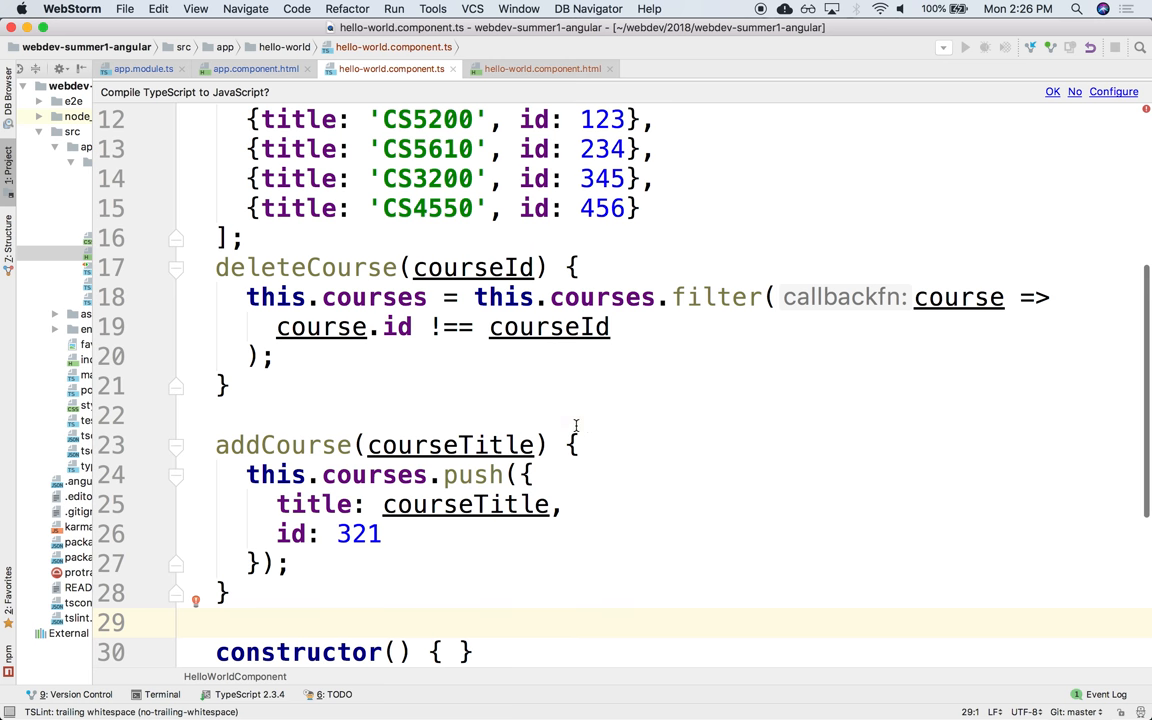
- Review the addCourse code and the HTML template, then return to the app in Chrome
click(550, 415)
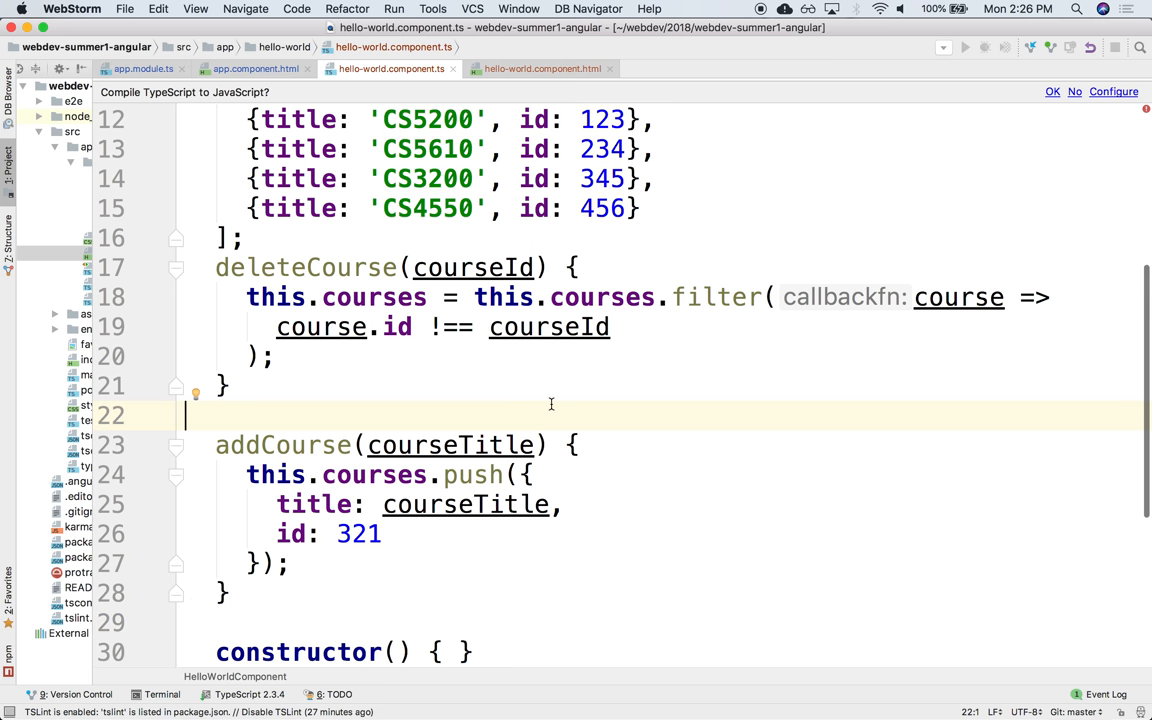
click(543, 68)
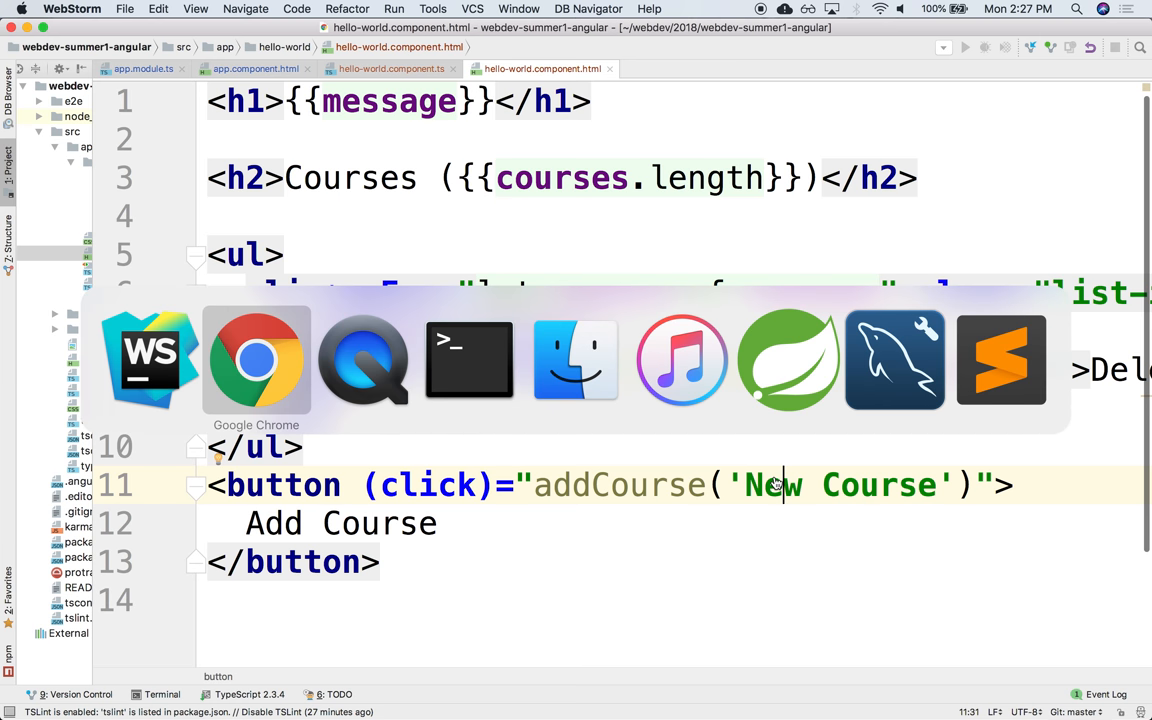
click(256, 360)
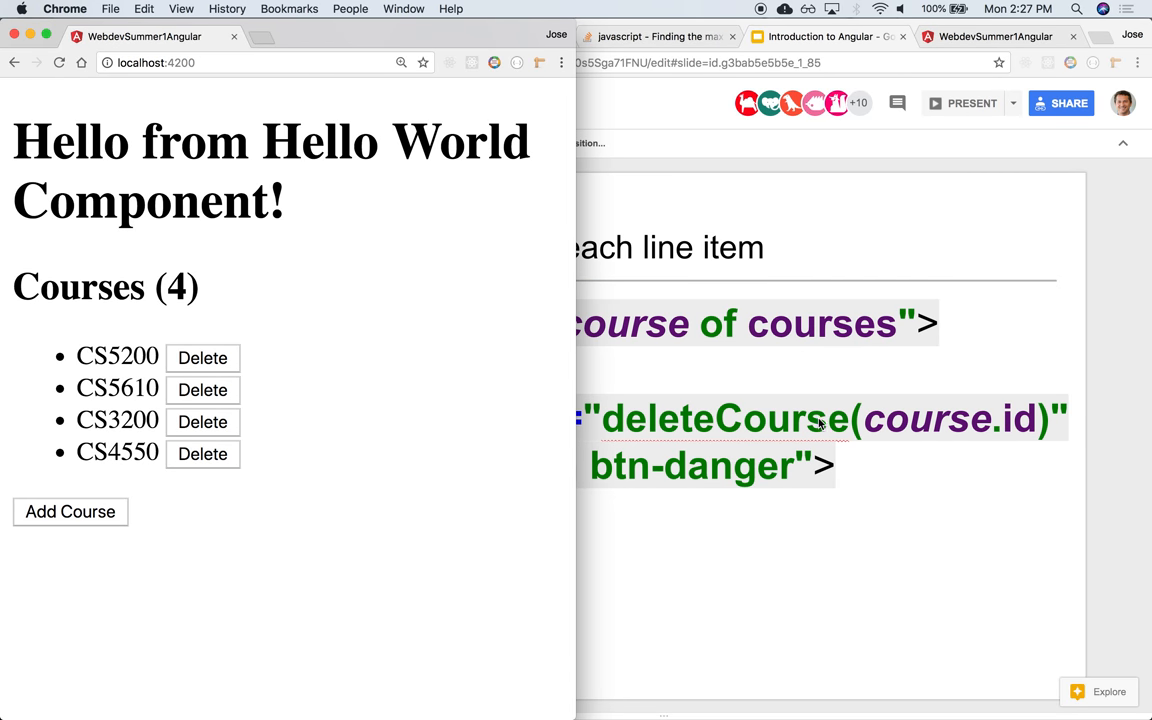
- Advance the lecture slides past the Working with forms title to slide 23 on importing FormsModule
click(825, 36)
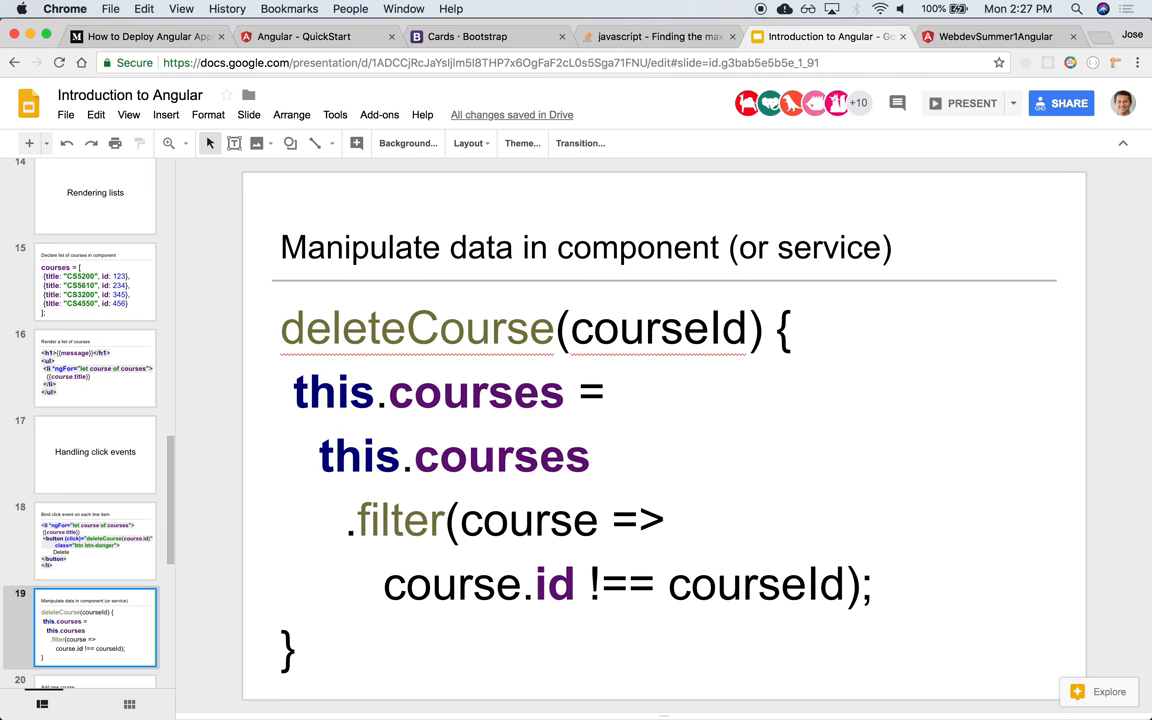
click(95, 627)
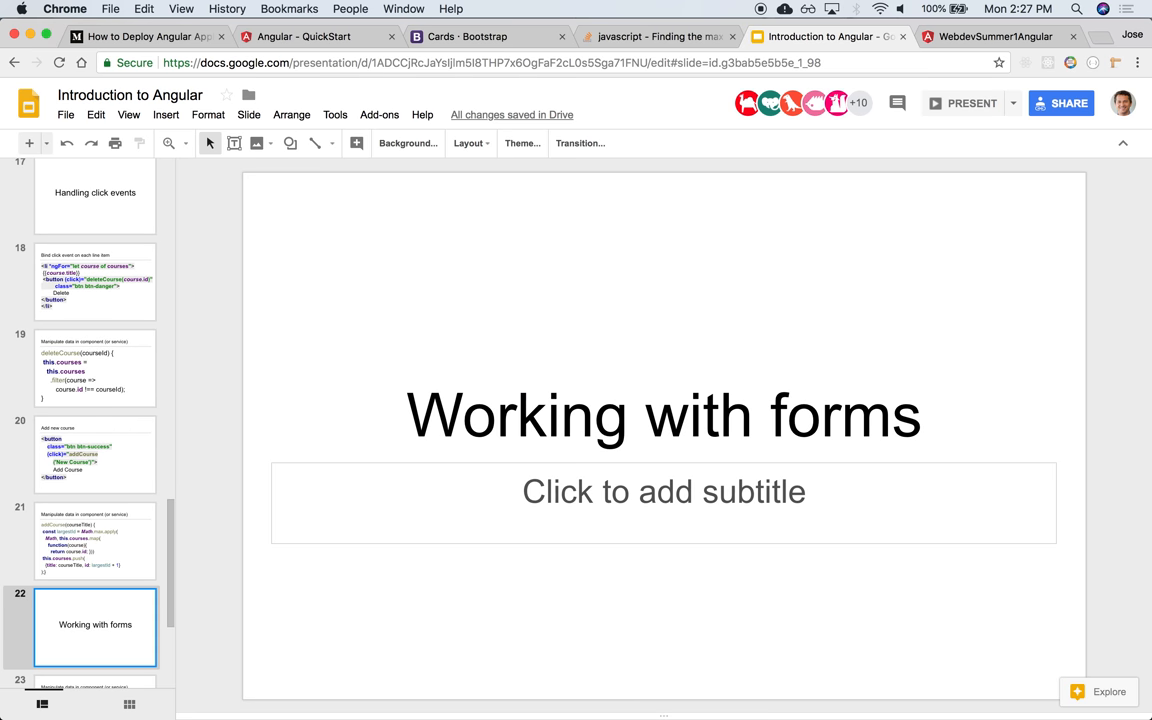
click(95, 627)
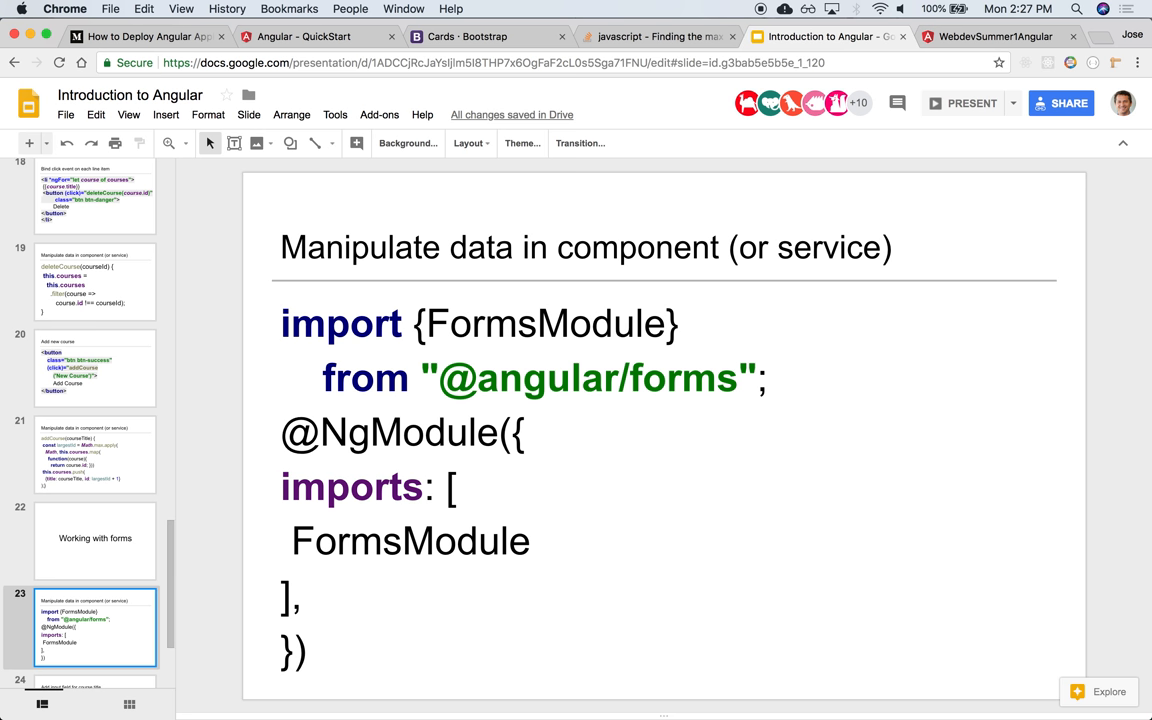